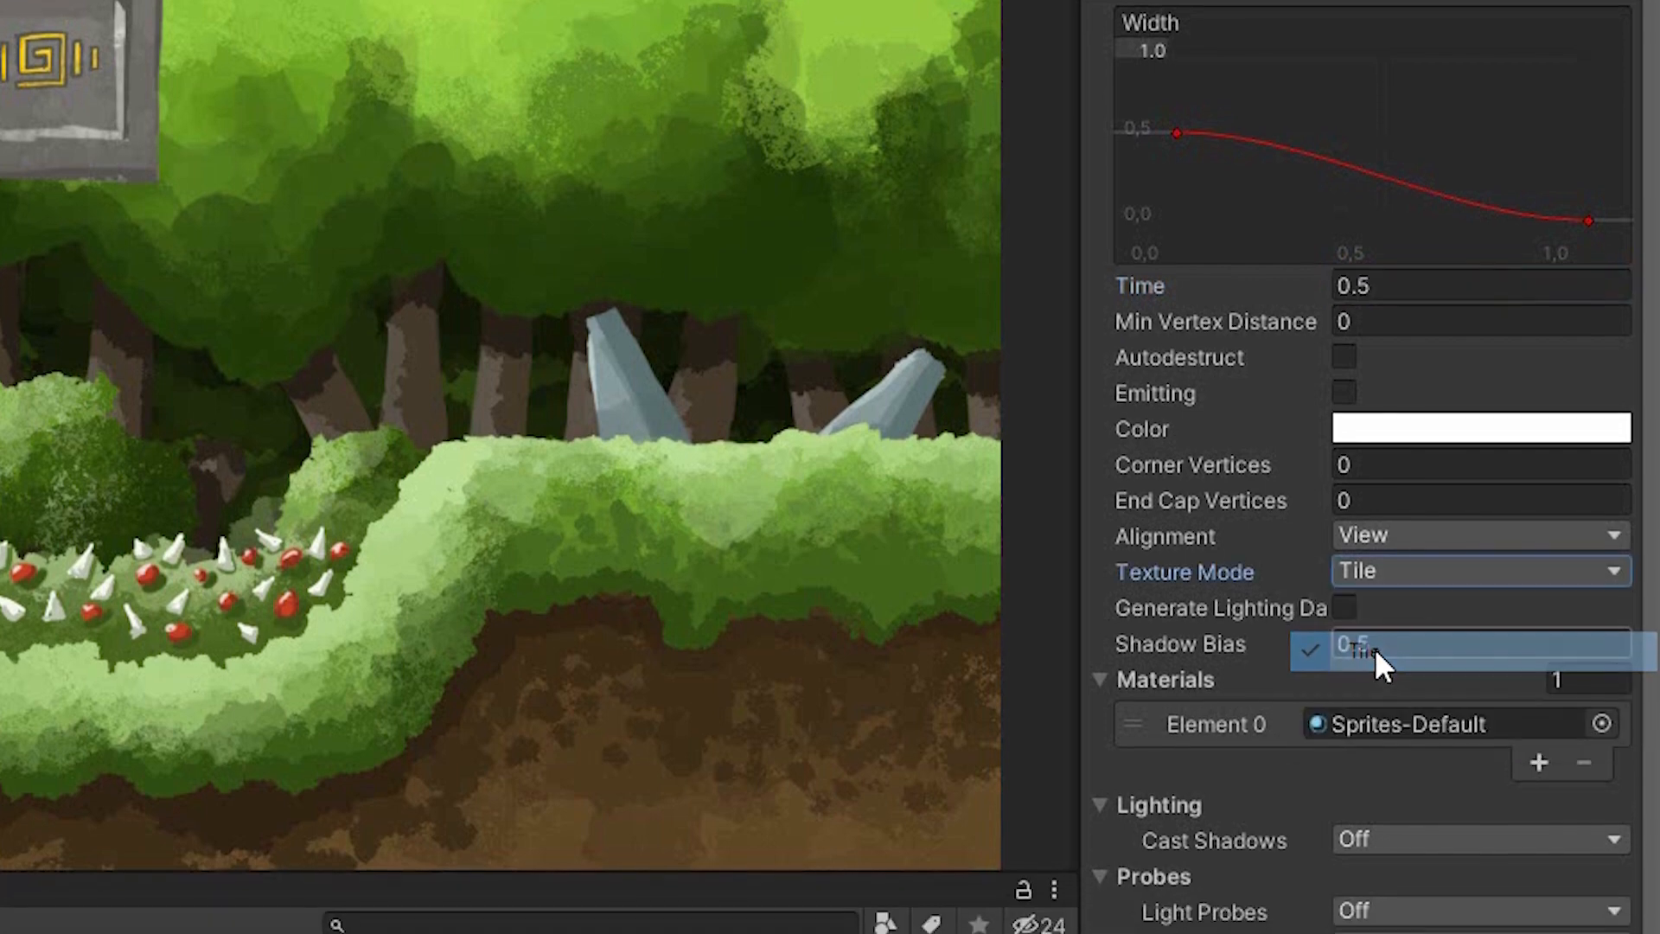
- Adjust the Character's Trail Renderer settings, turning Emitting off
scroll("down", 3)
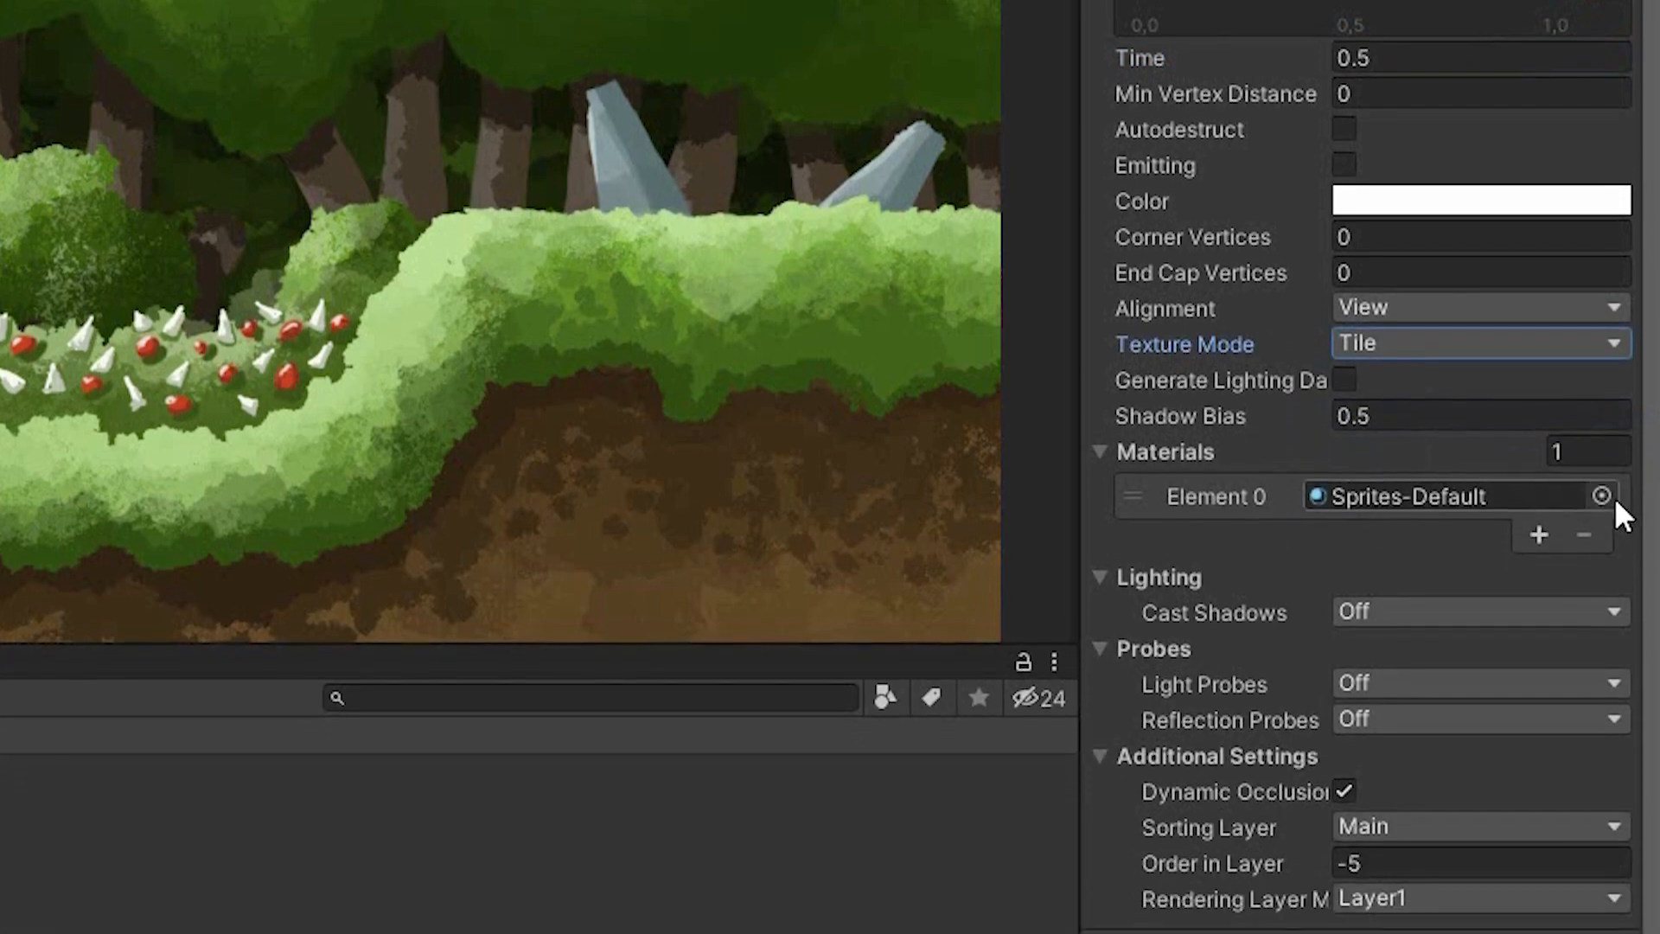
left_click(1602, 495)
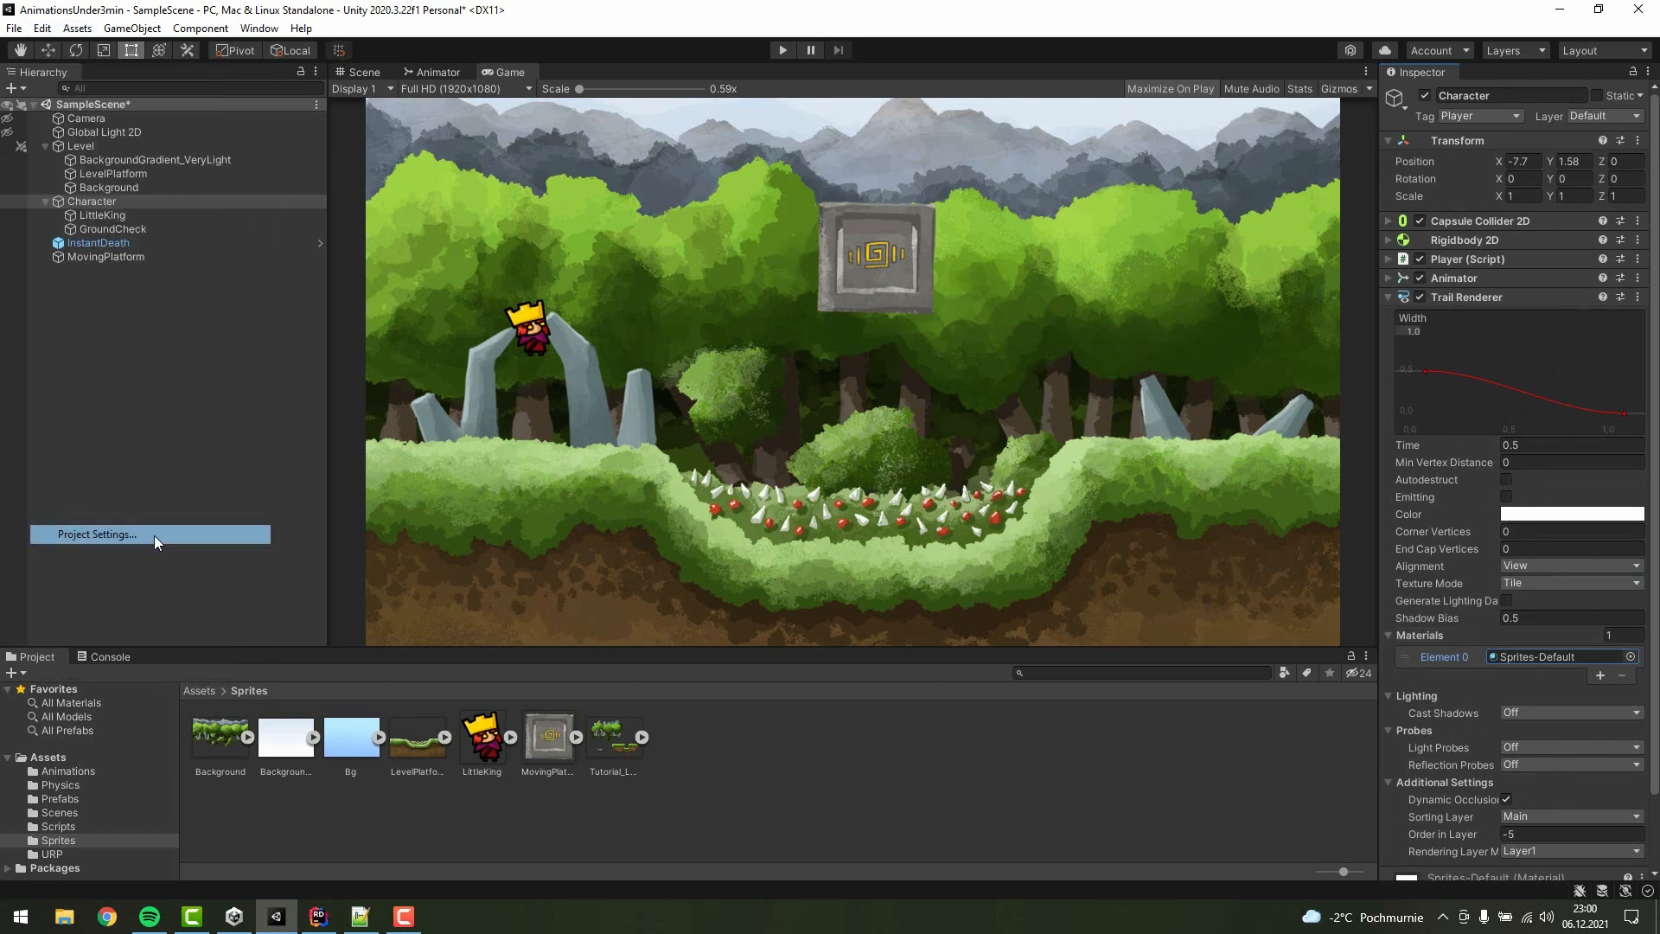
- Rename the Fire3 axis in the Input Manager to Dash
left_click(95, 533)
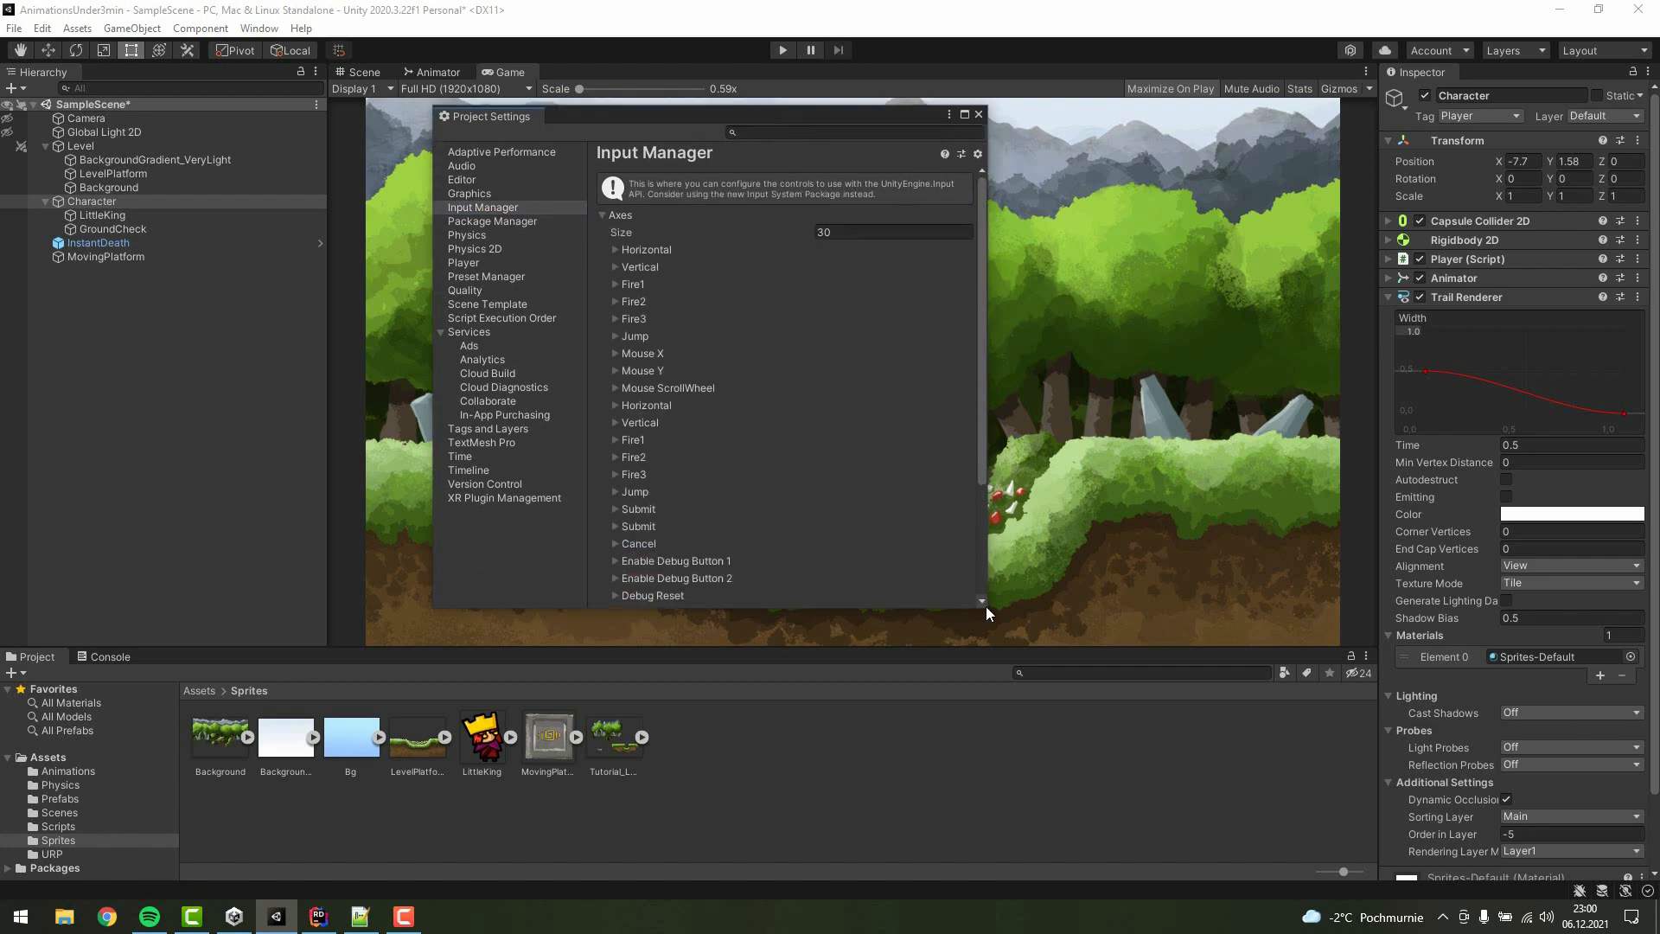
left_click(616, 319)
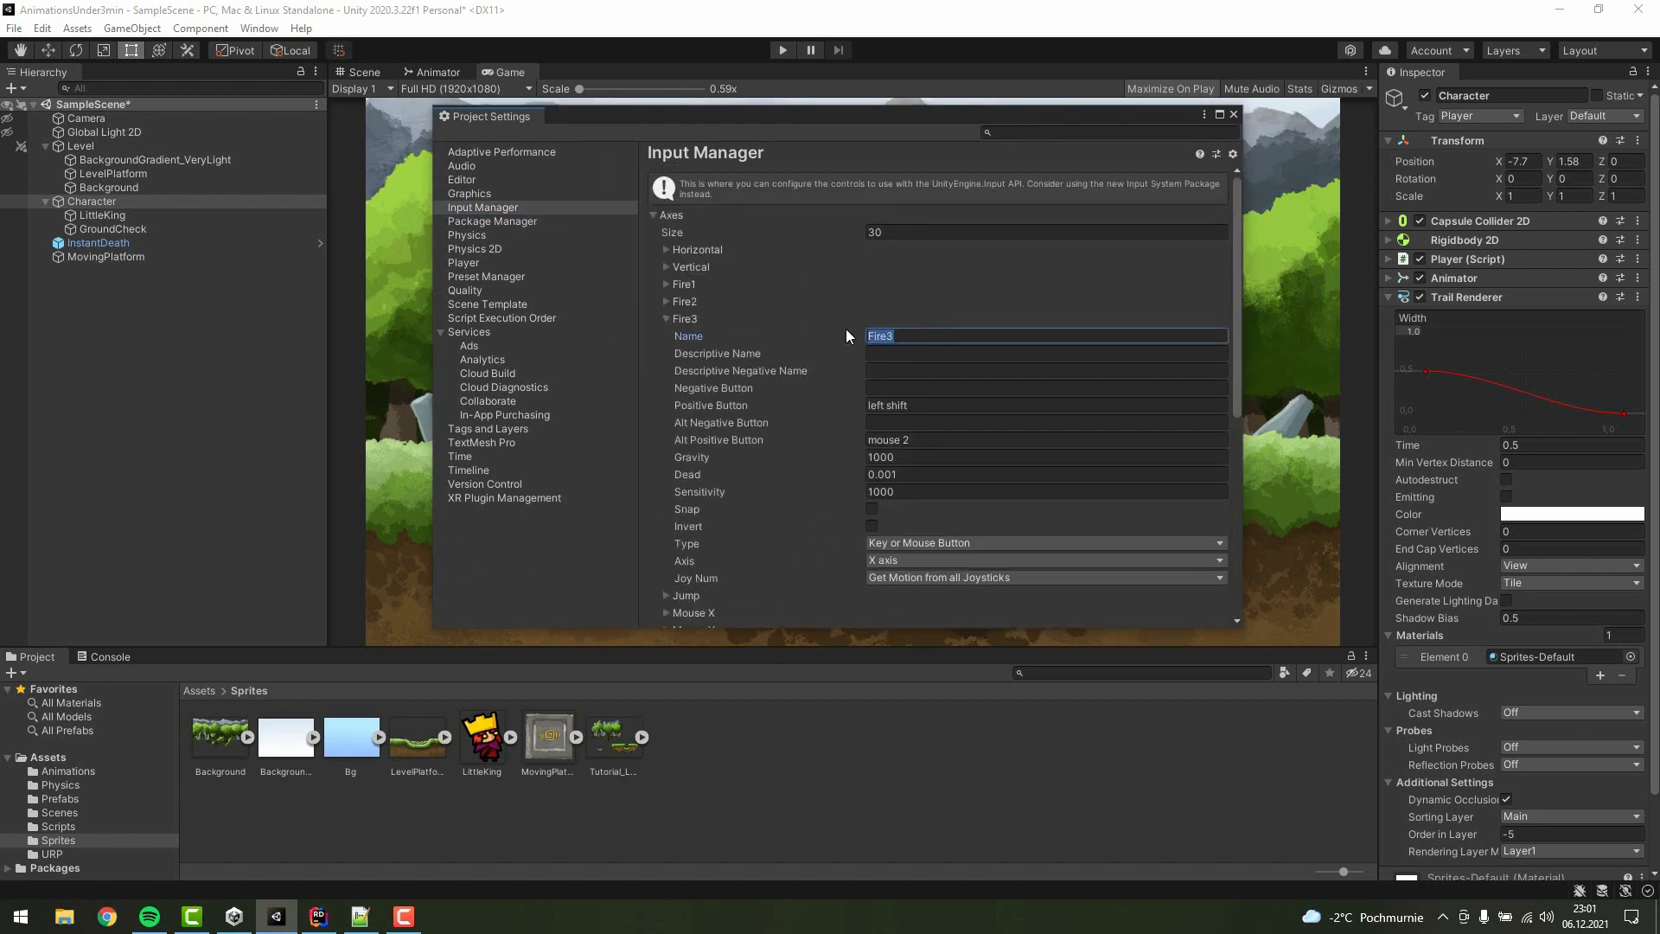
type("Dash")
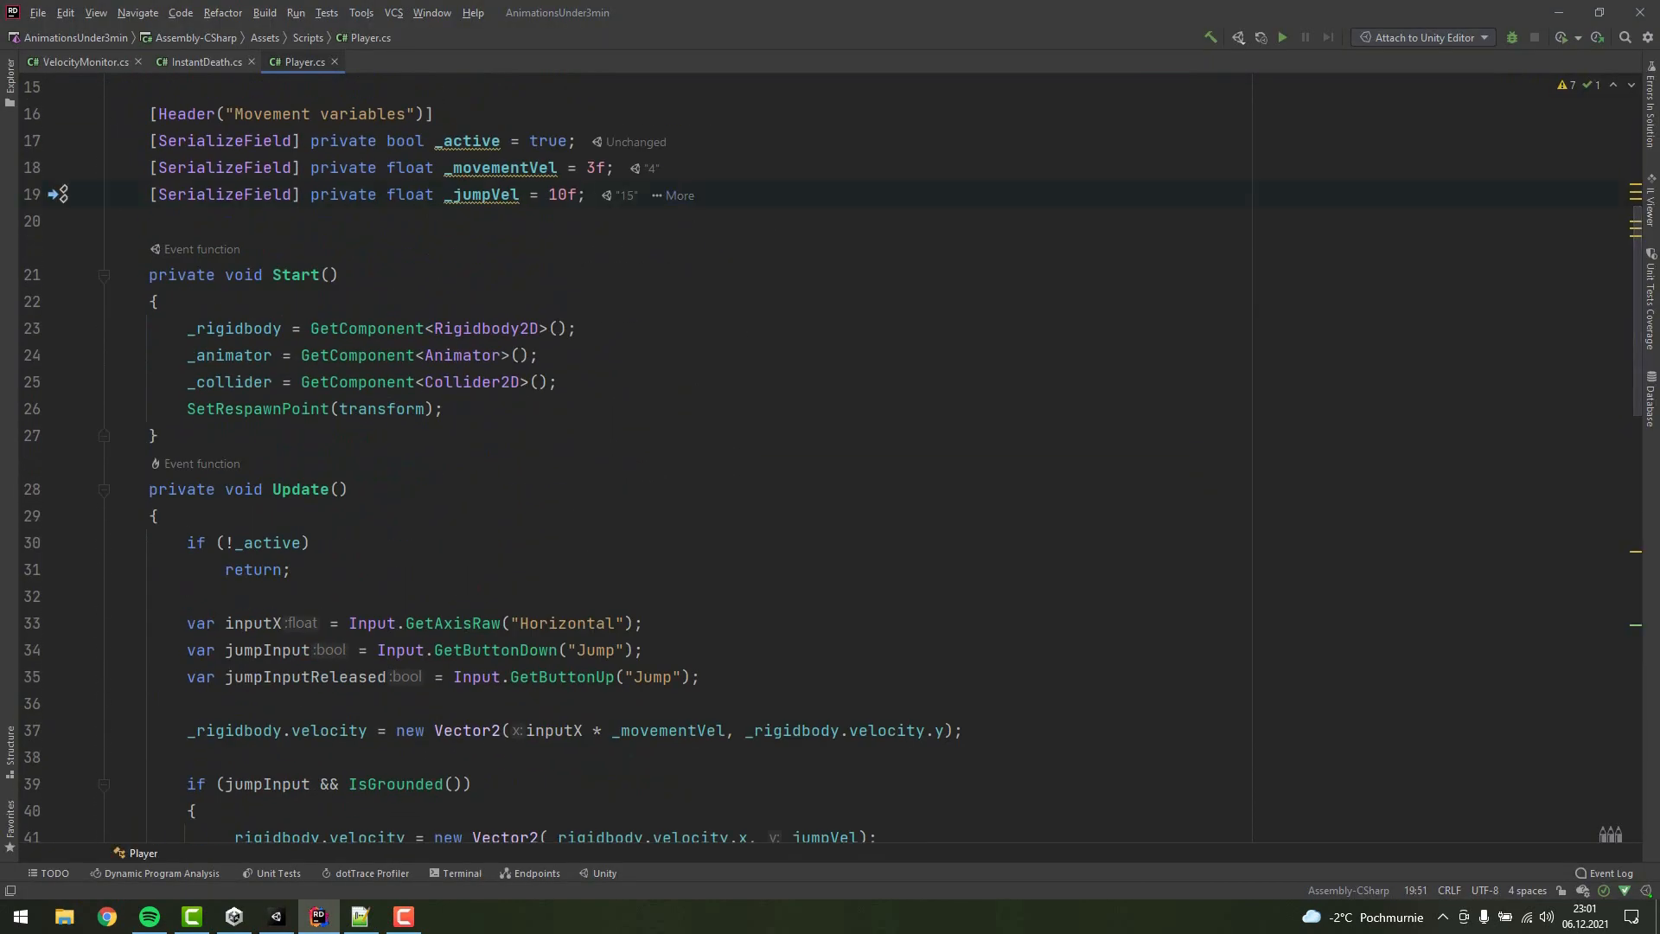
- Add a Dashing header with serialized _dashingVelocity = 14f and _dashingTime fields
type("[Header(\"Dashing\")]")
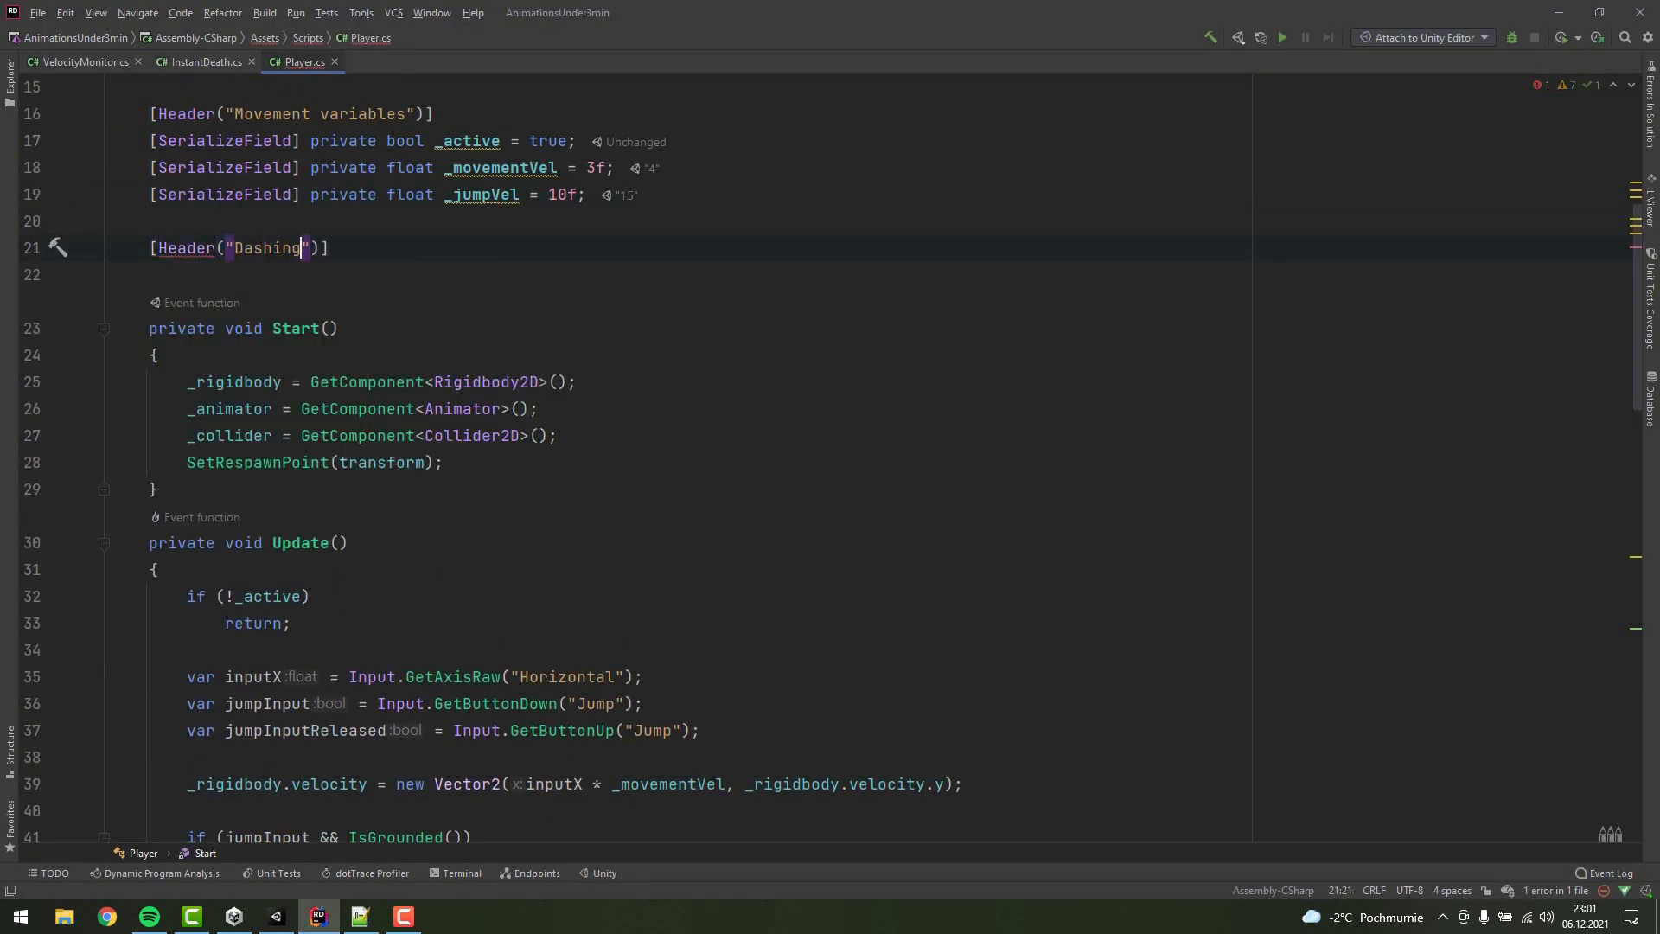
type("[SerializeField] p")
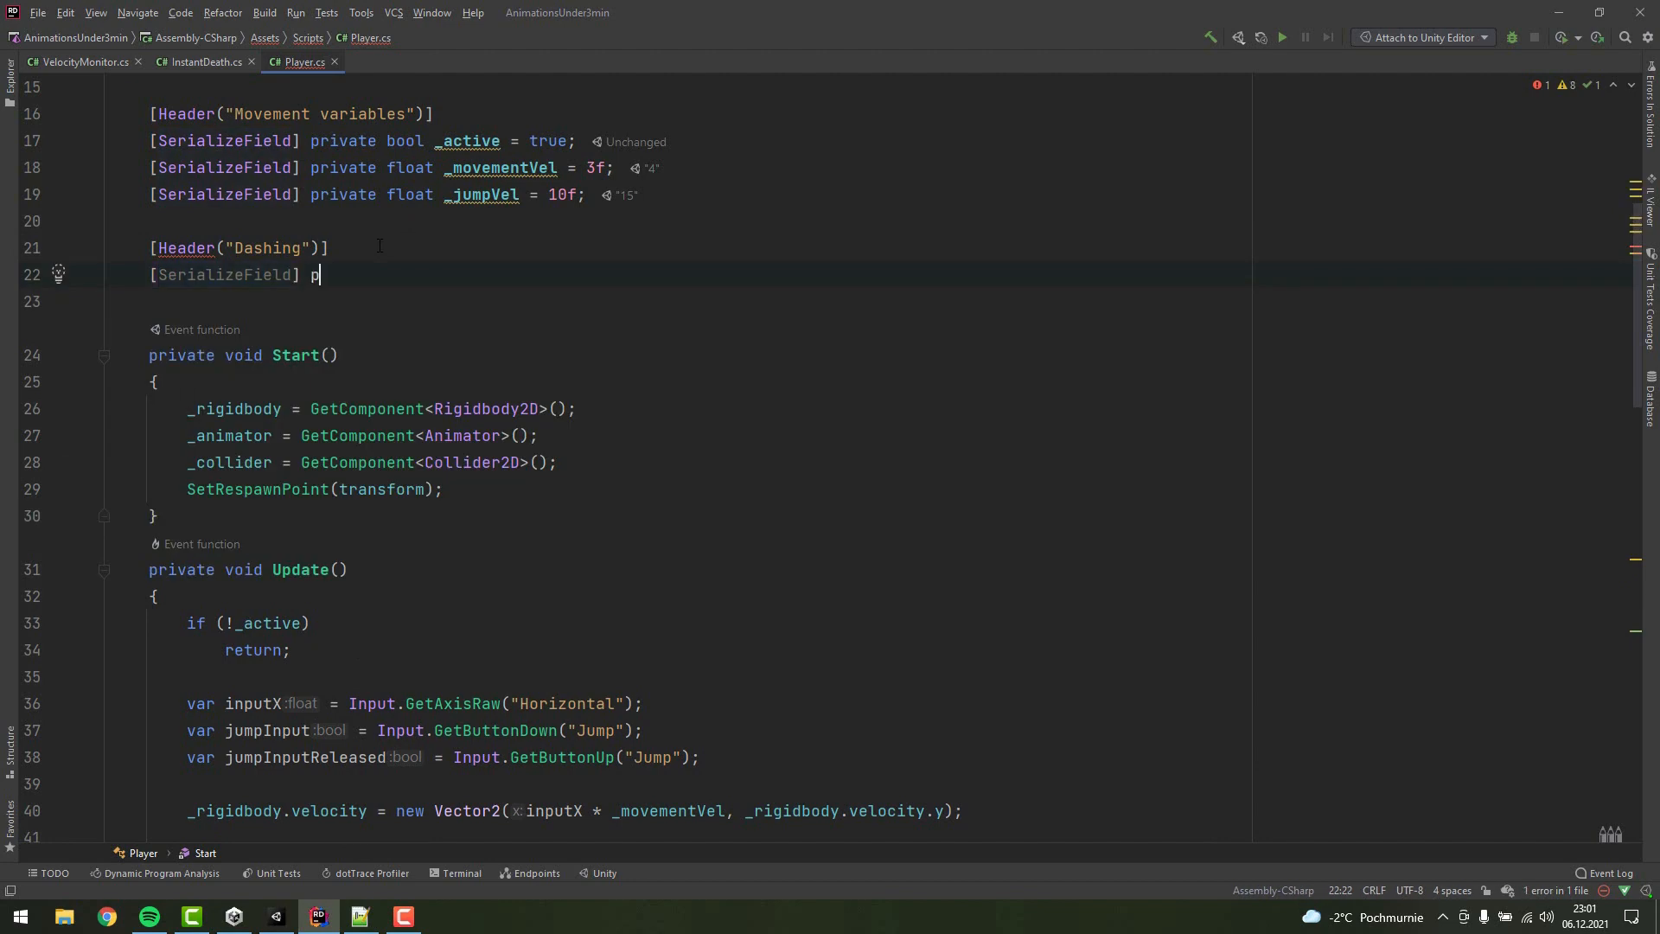
type("rivate float _dashingVelocity = 14f;")
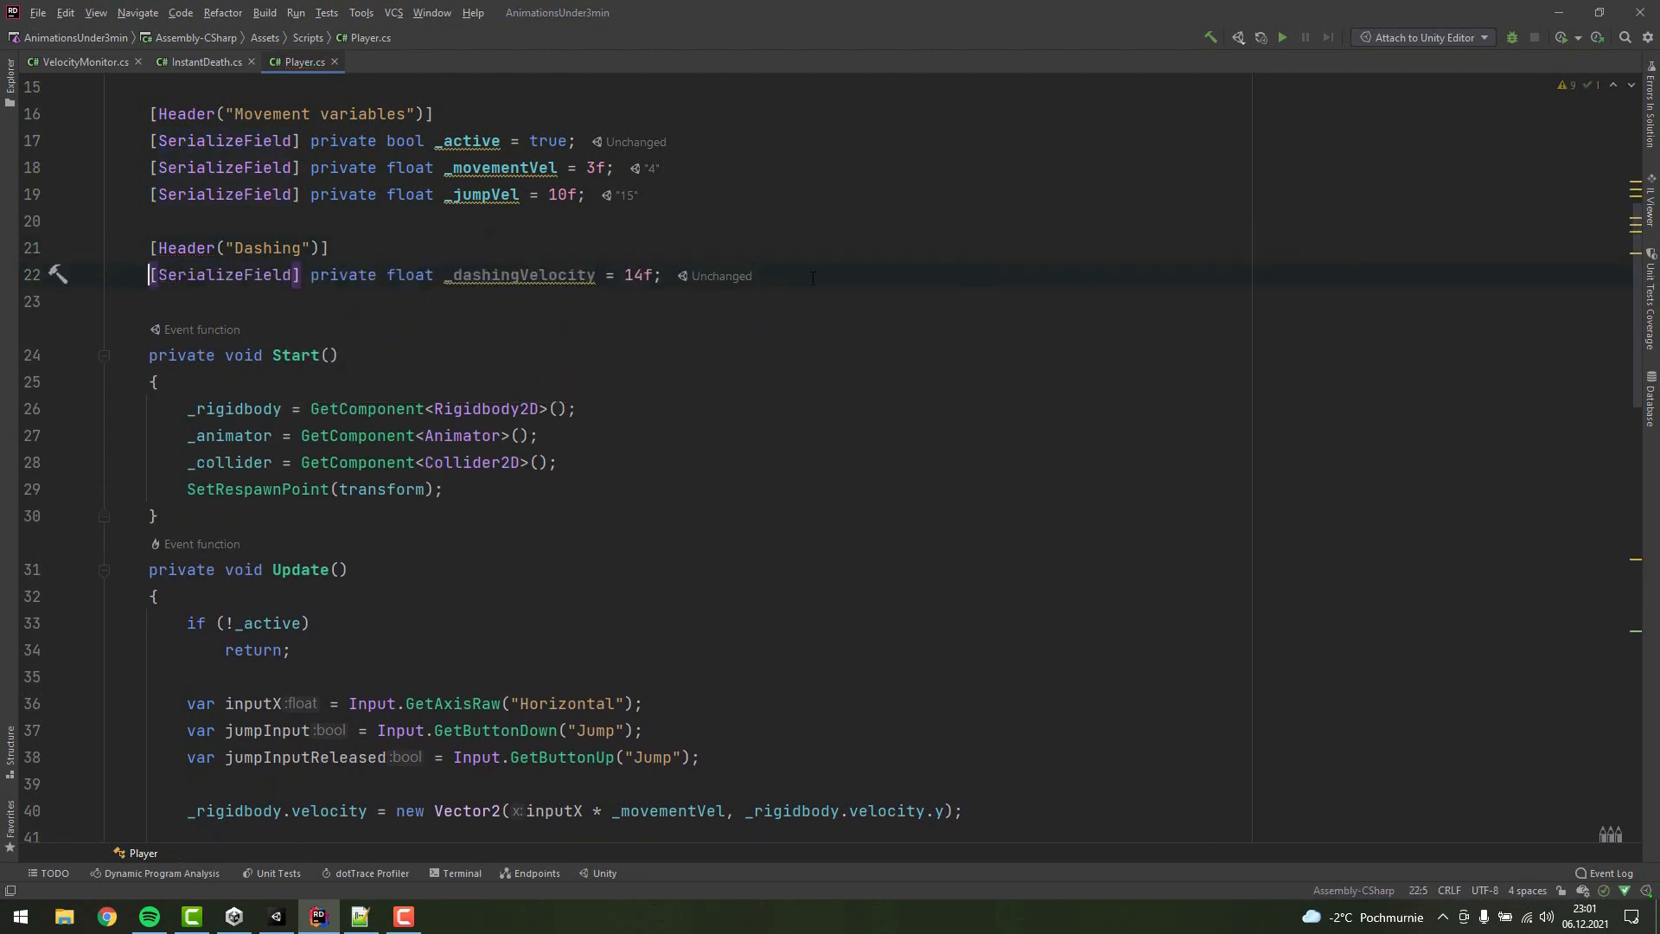
type("[SerializeField] private float _dashingTime = 0.5f;")
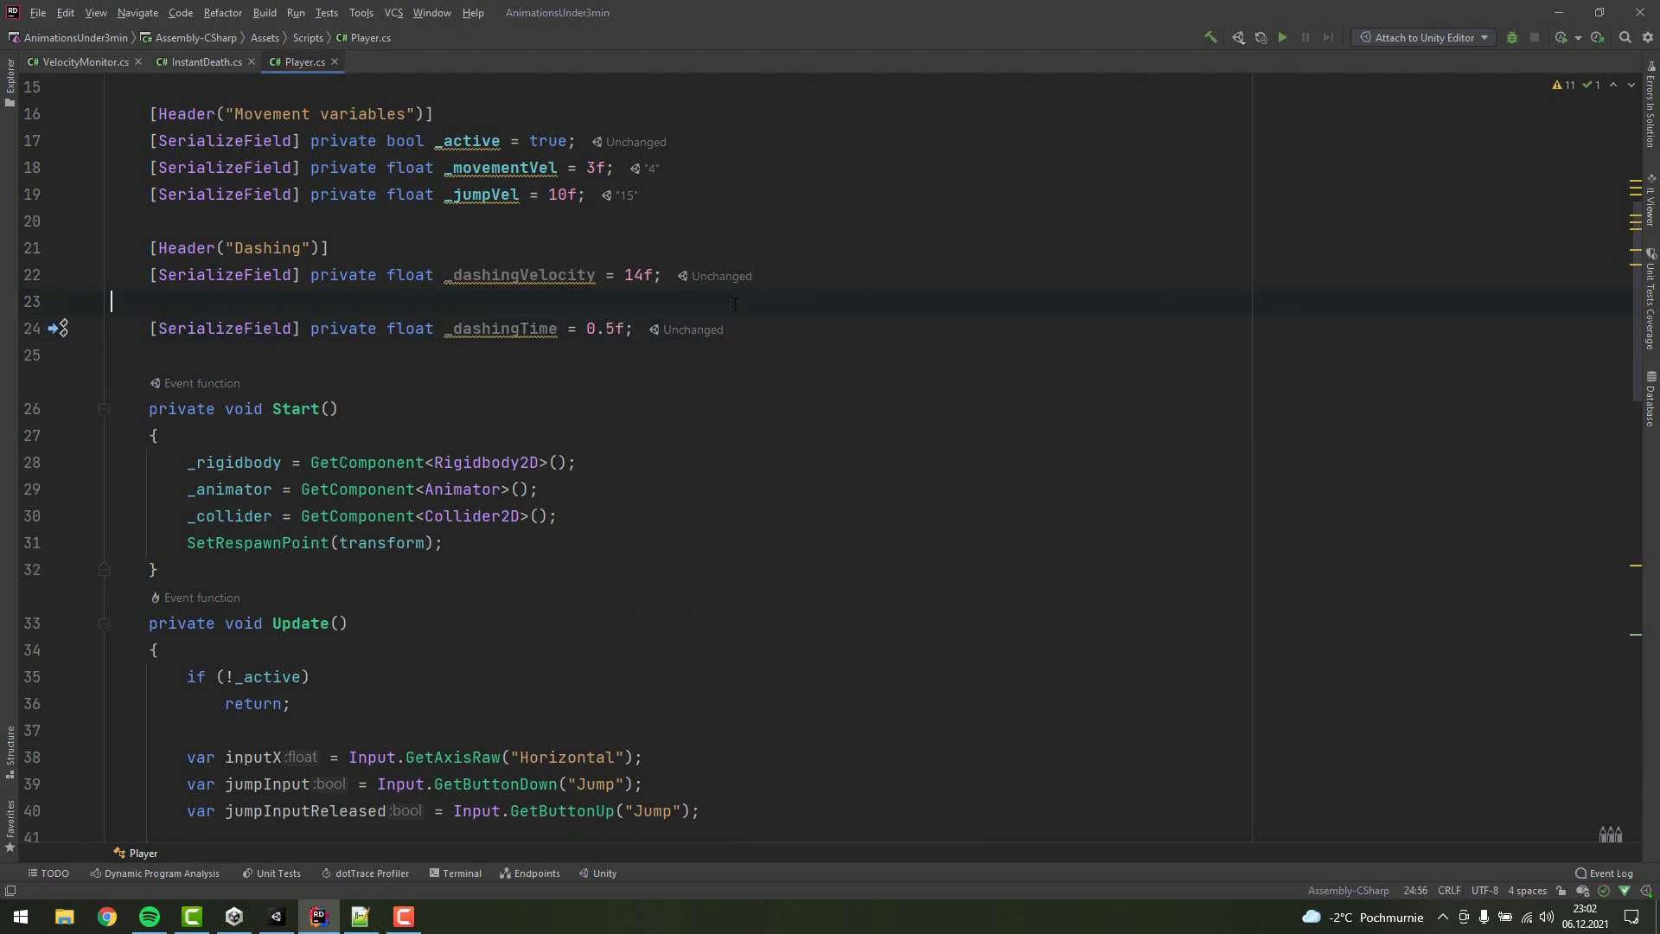
- Declare private Vector2 _dashingDir plus the _isDashing and _canDash fields
type("private")
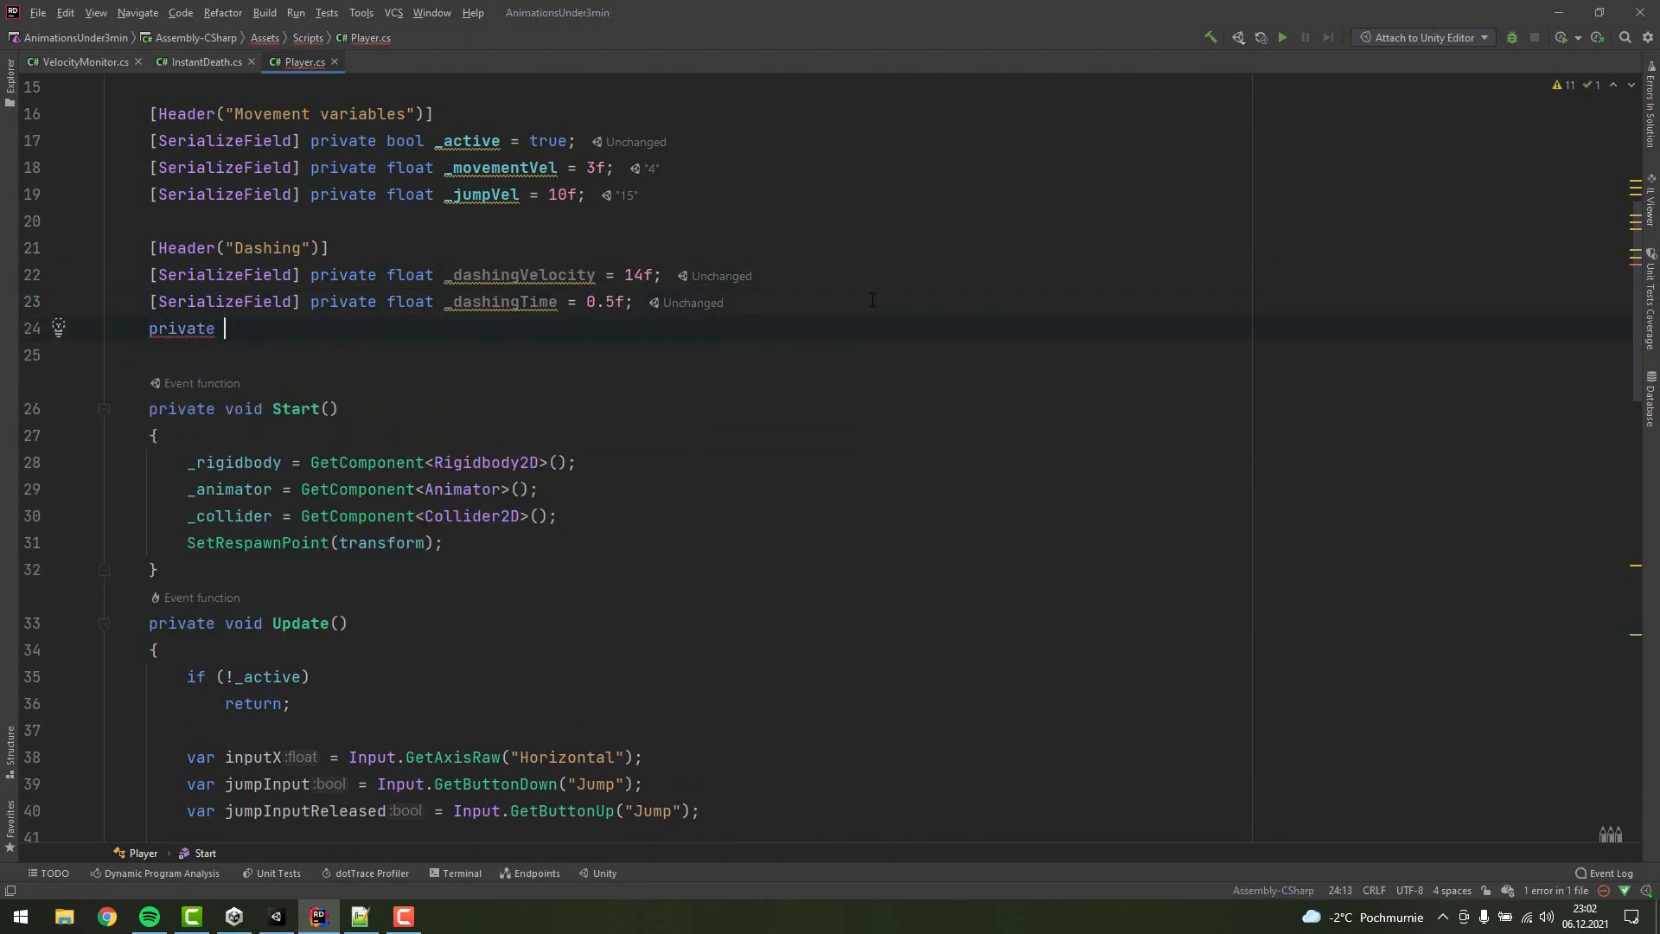
type("Vector2 _dashing")
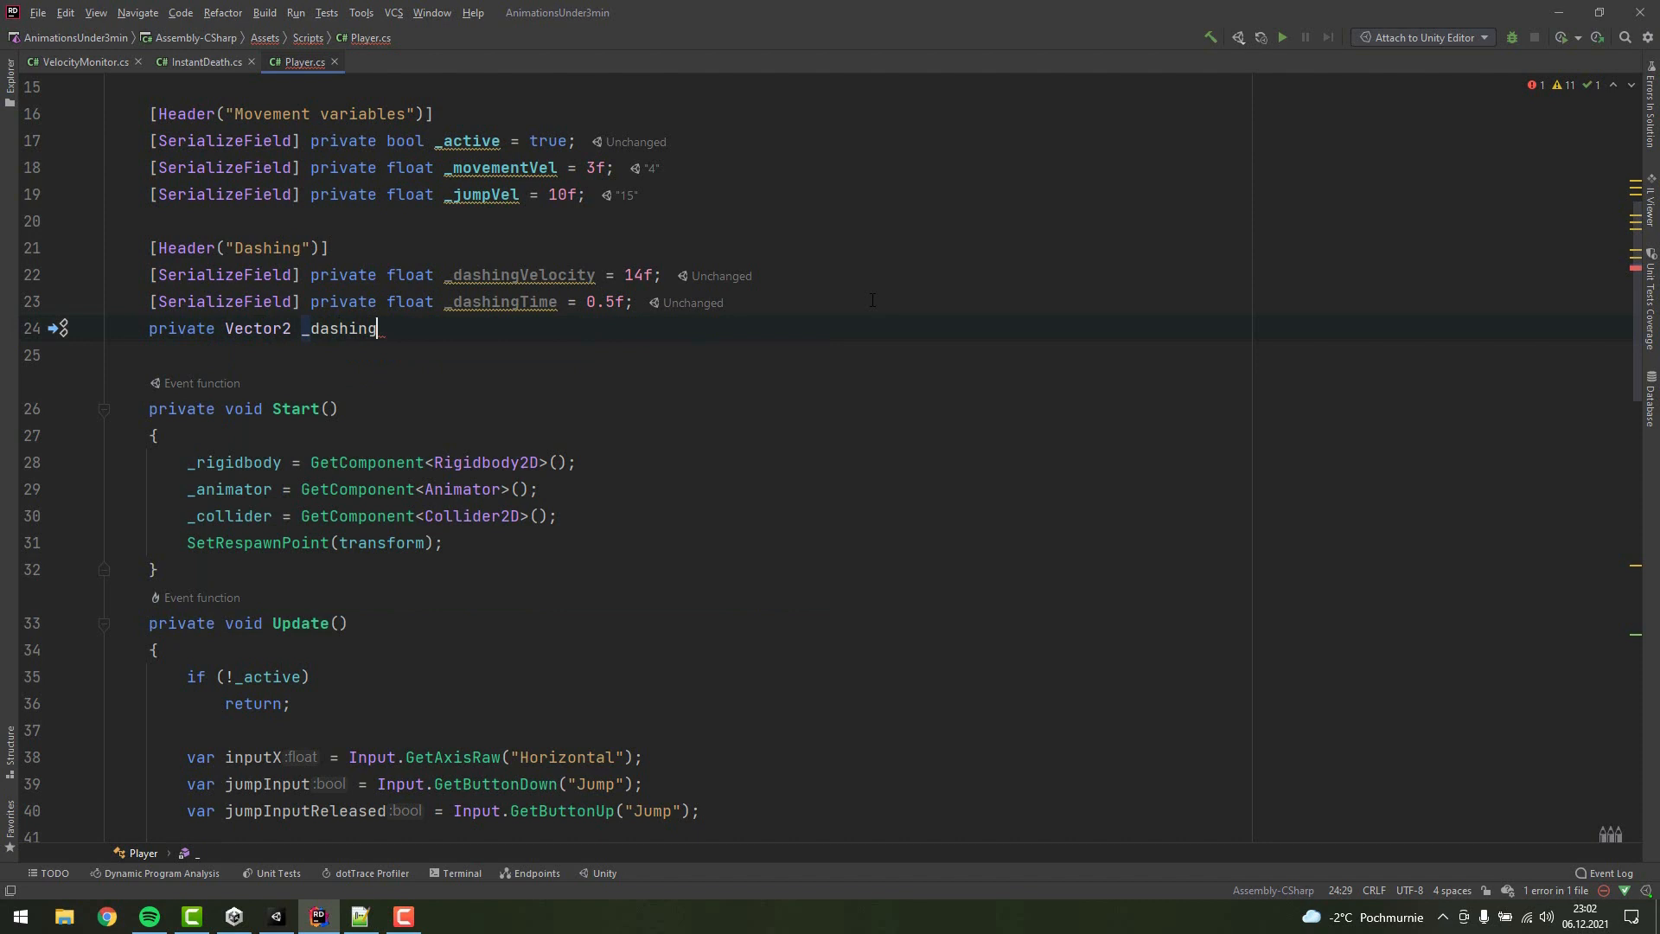
type("Dir;")
type("private bool")
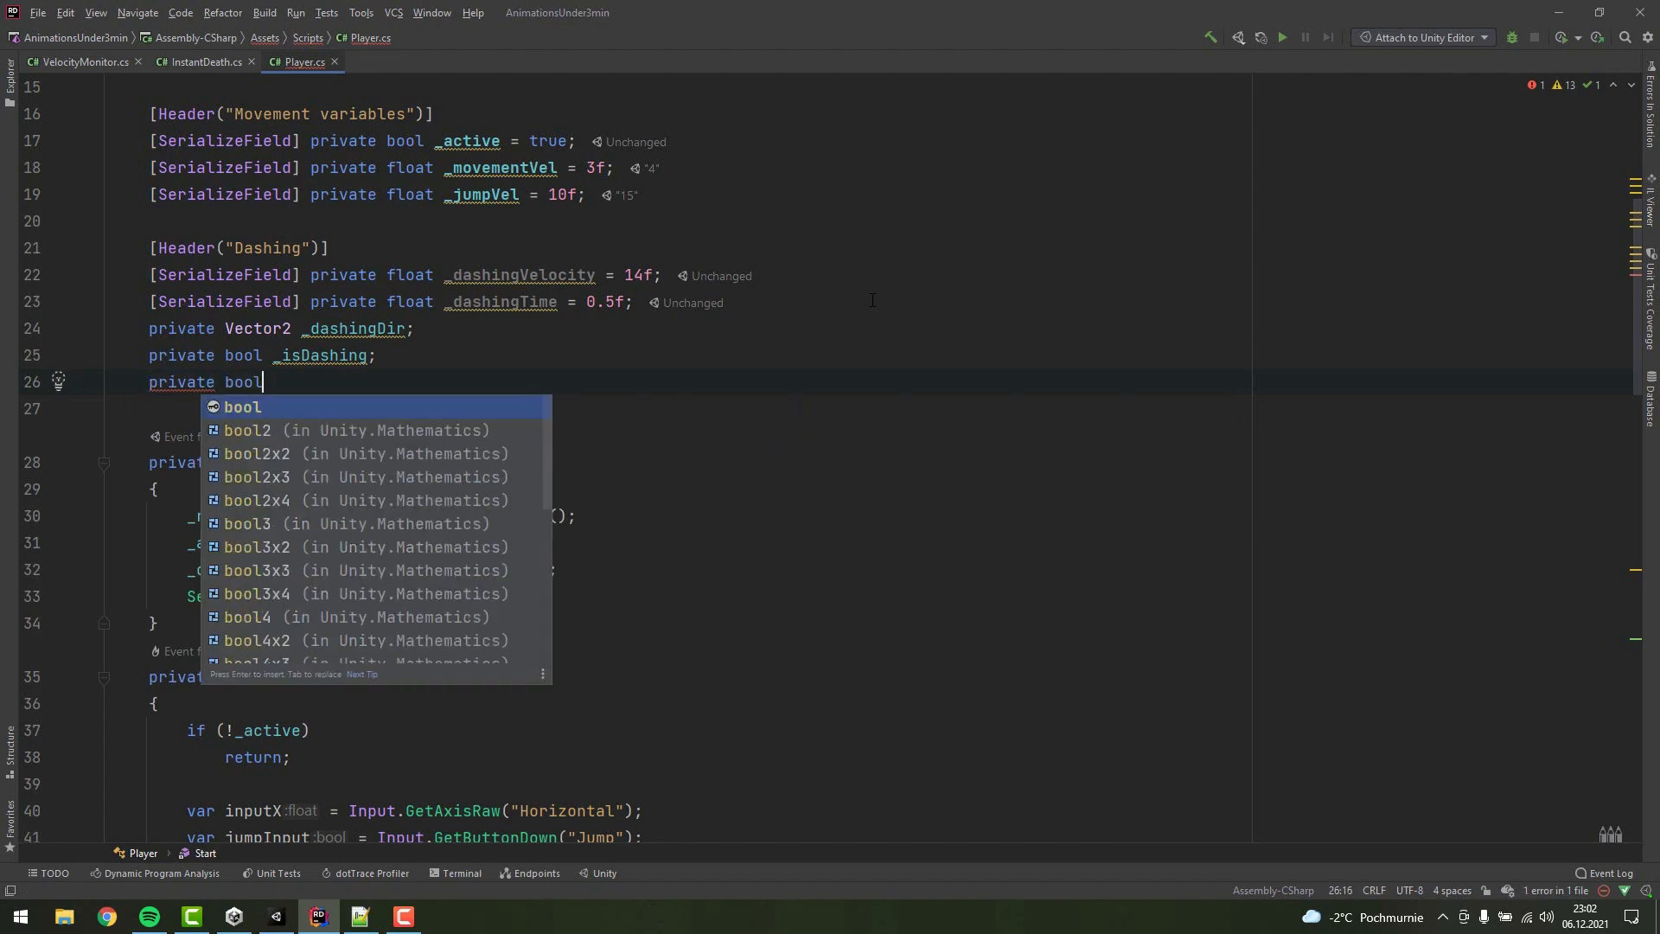
type("_canDash;")
type("var d")
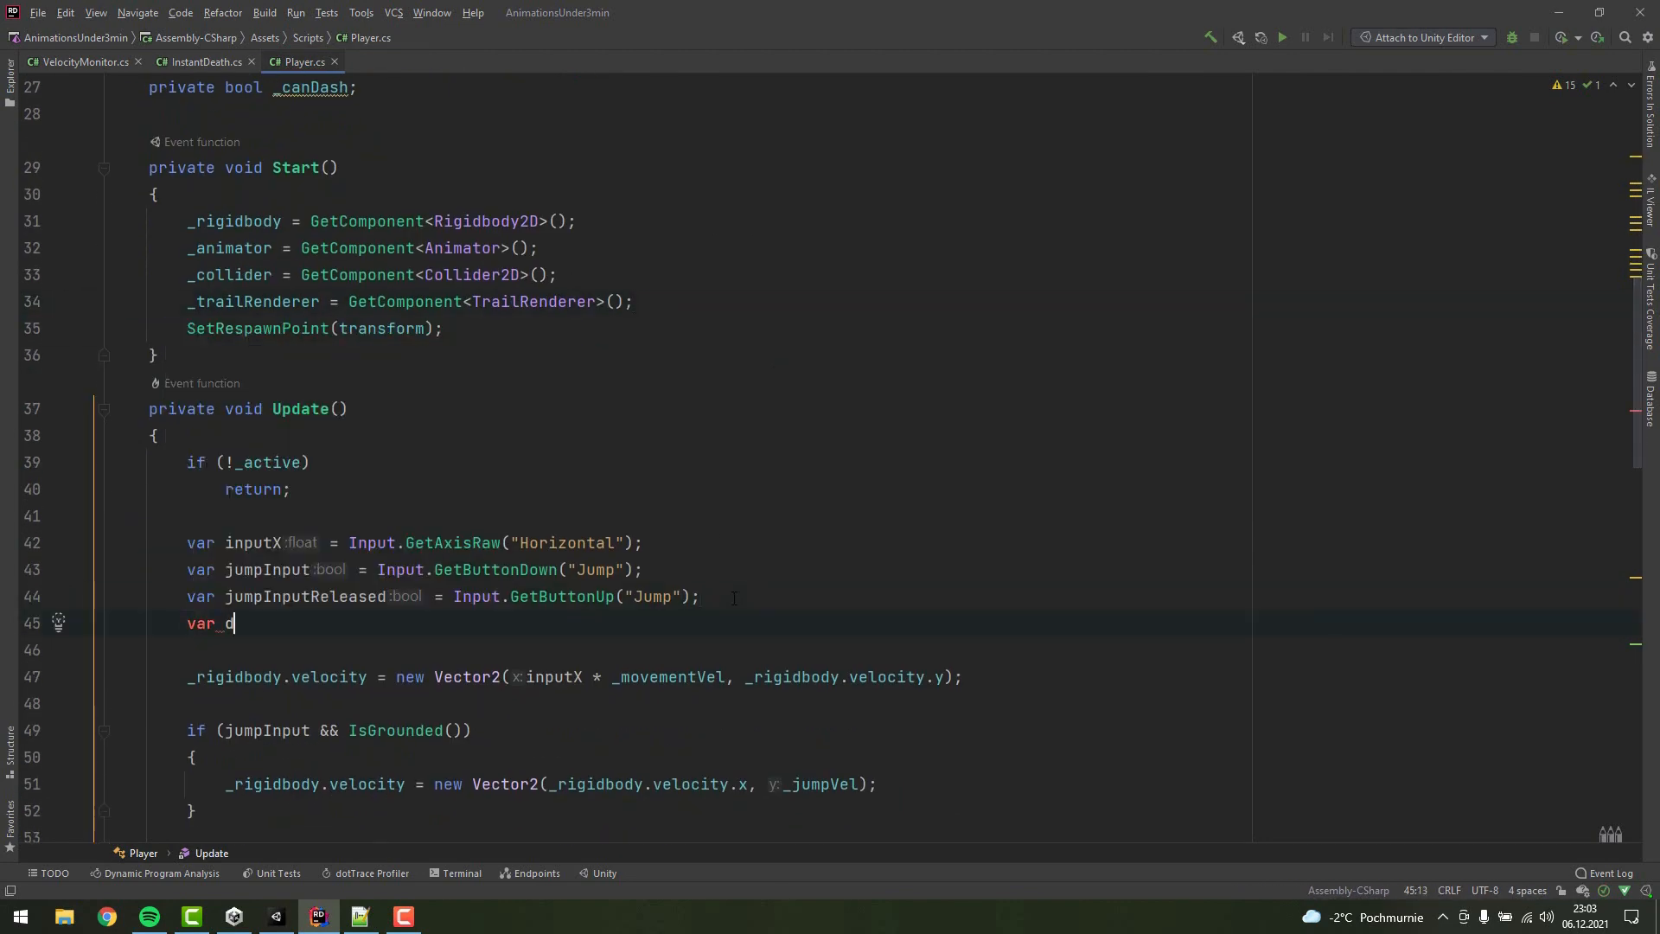
- Read the Dash button, set the dashing flags and enable the trail renderer
type("ashInput = Input.GetButtonDown(")
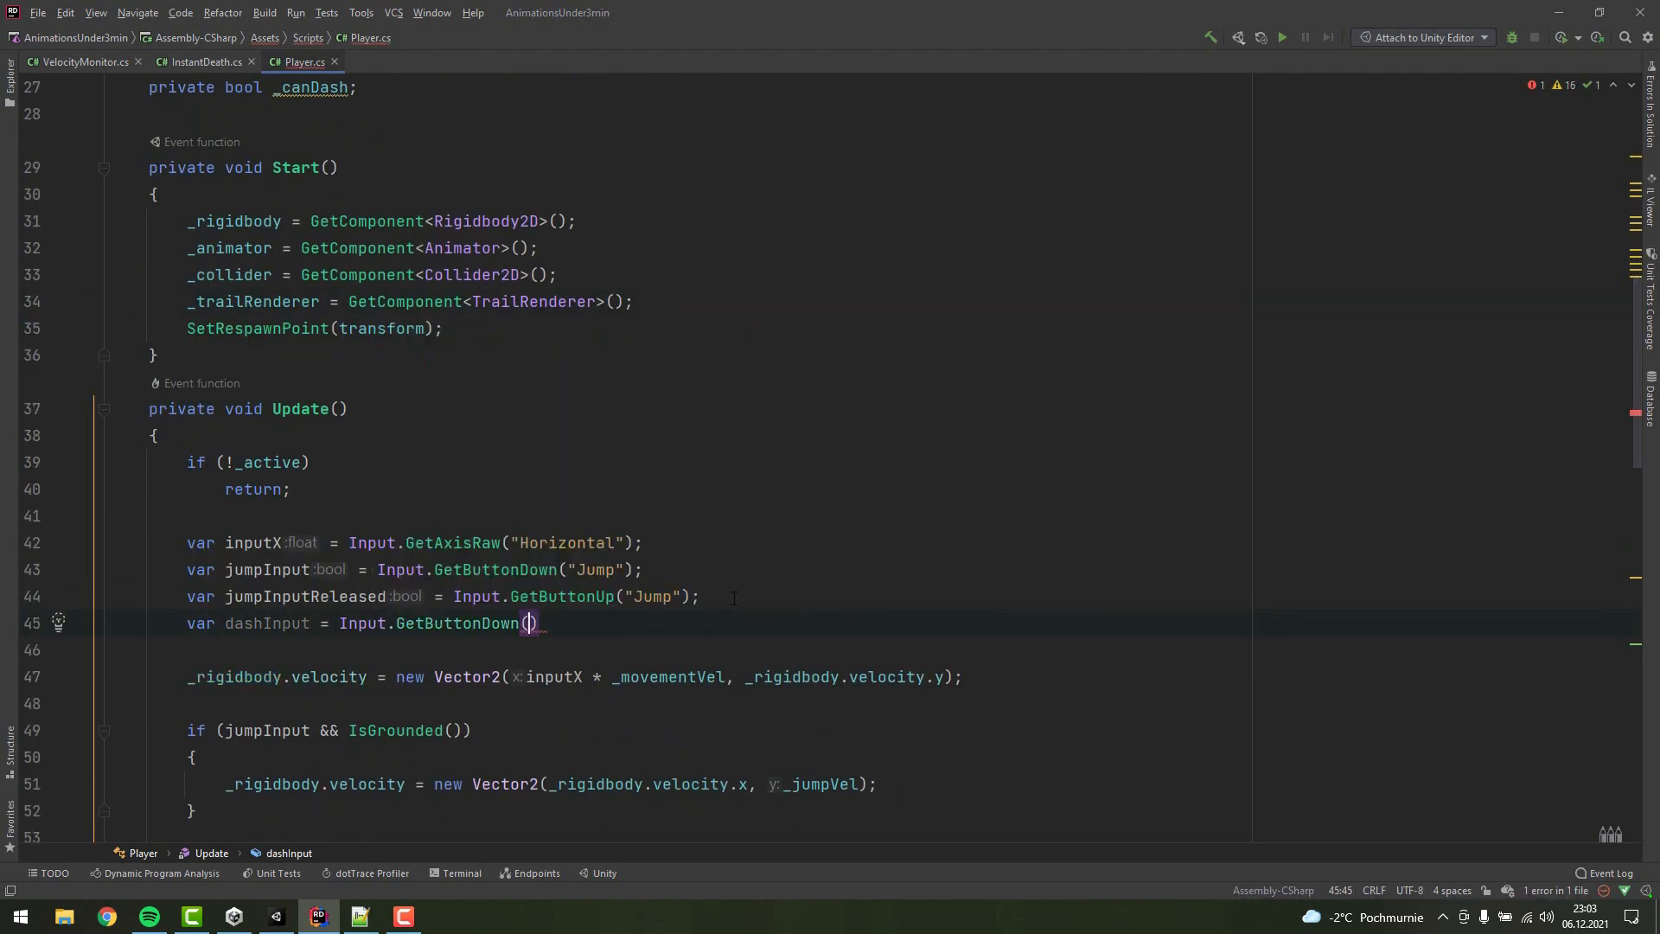
type("\"Dash\"")
type("_canDash =")
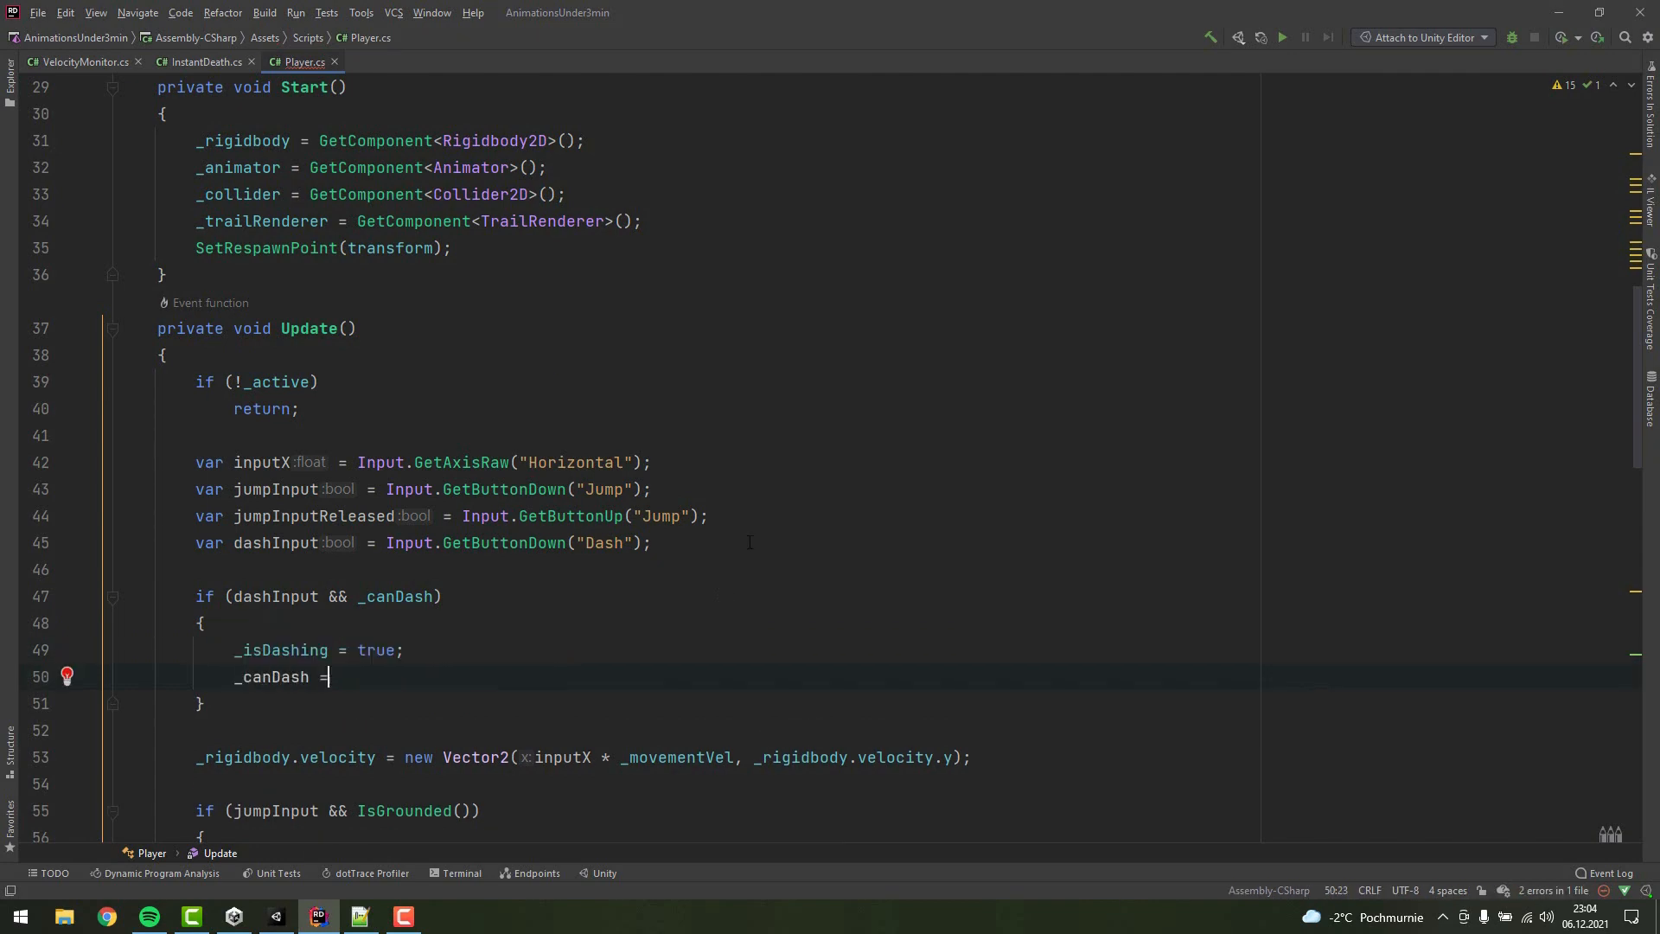
type("false;")
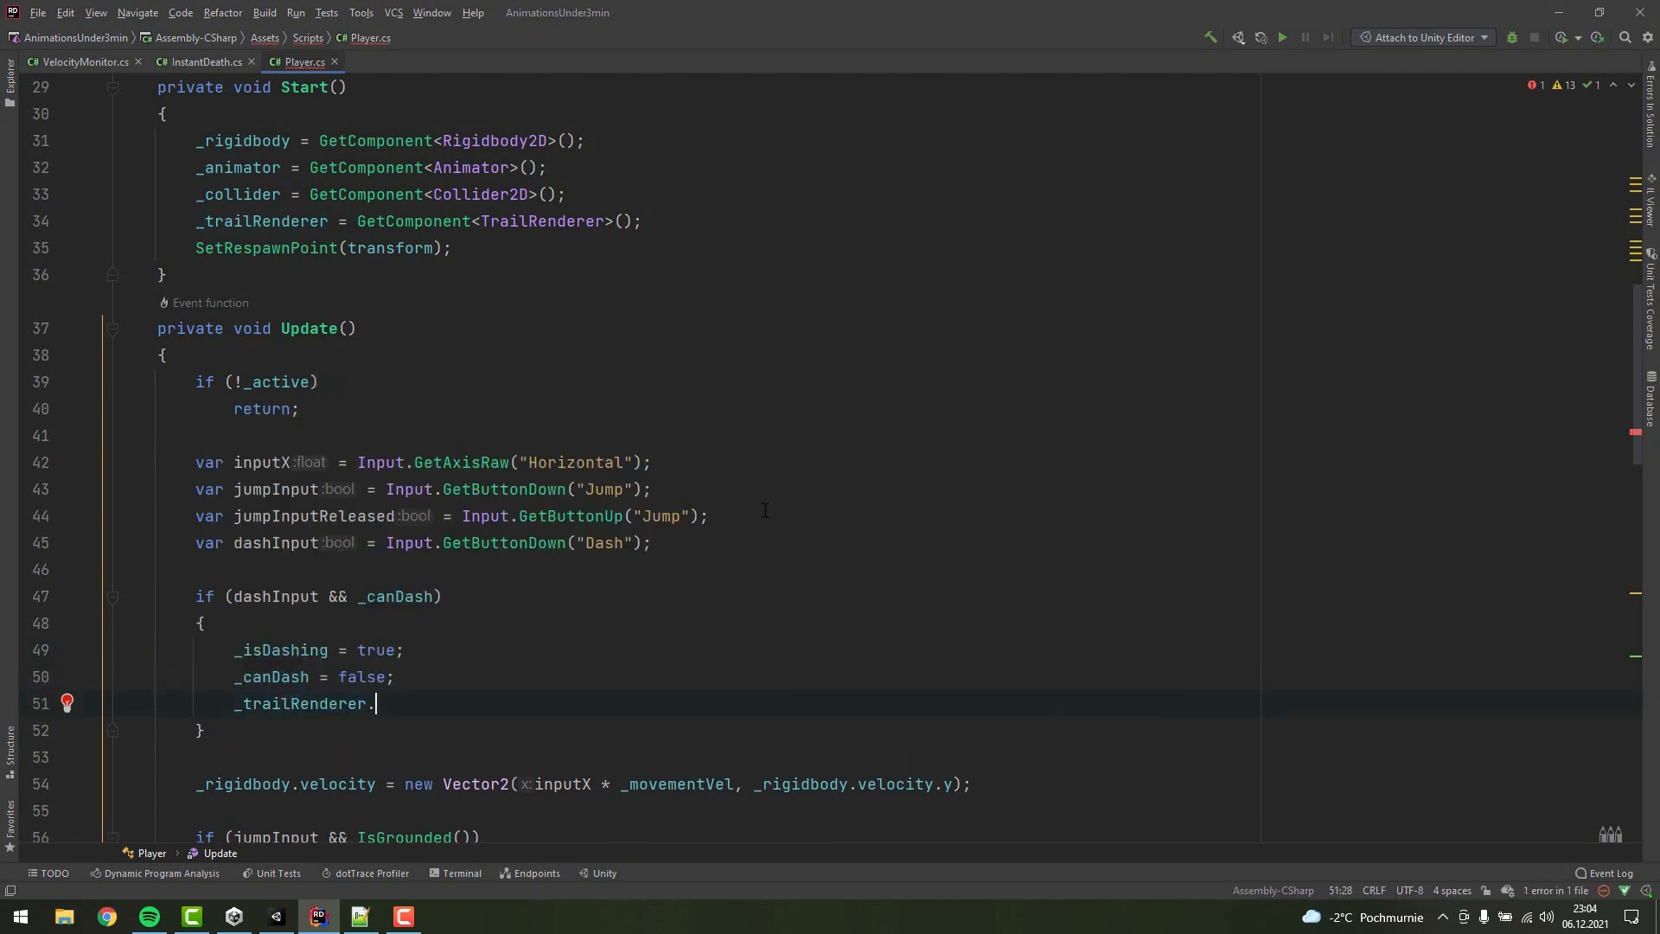
type("emitting = true;")
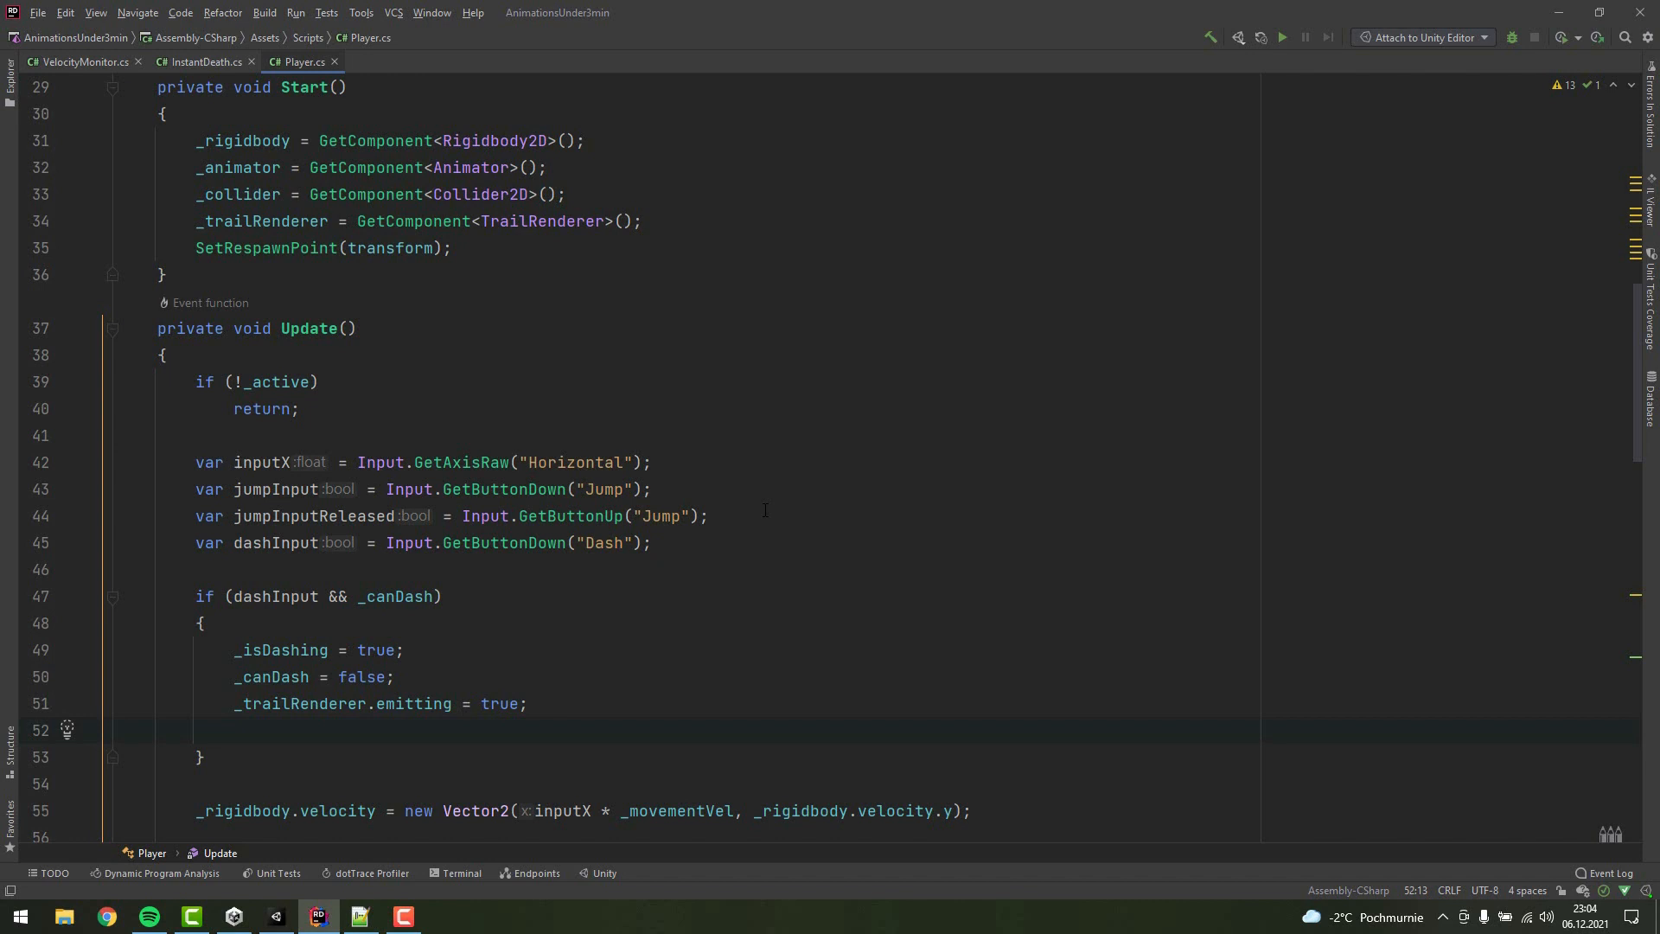
- Compute _dashingDir from input, falling back to transform.localScale.x, and add //Add stopping dash
type("_dashingDir = new Vector2(Input.GetAxisRaw(\"Horizontal\"), Input.GetAxisRaw(\"Vertical")
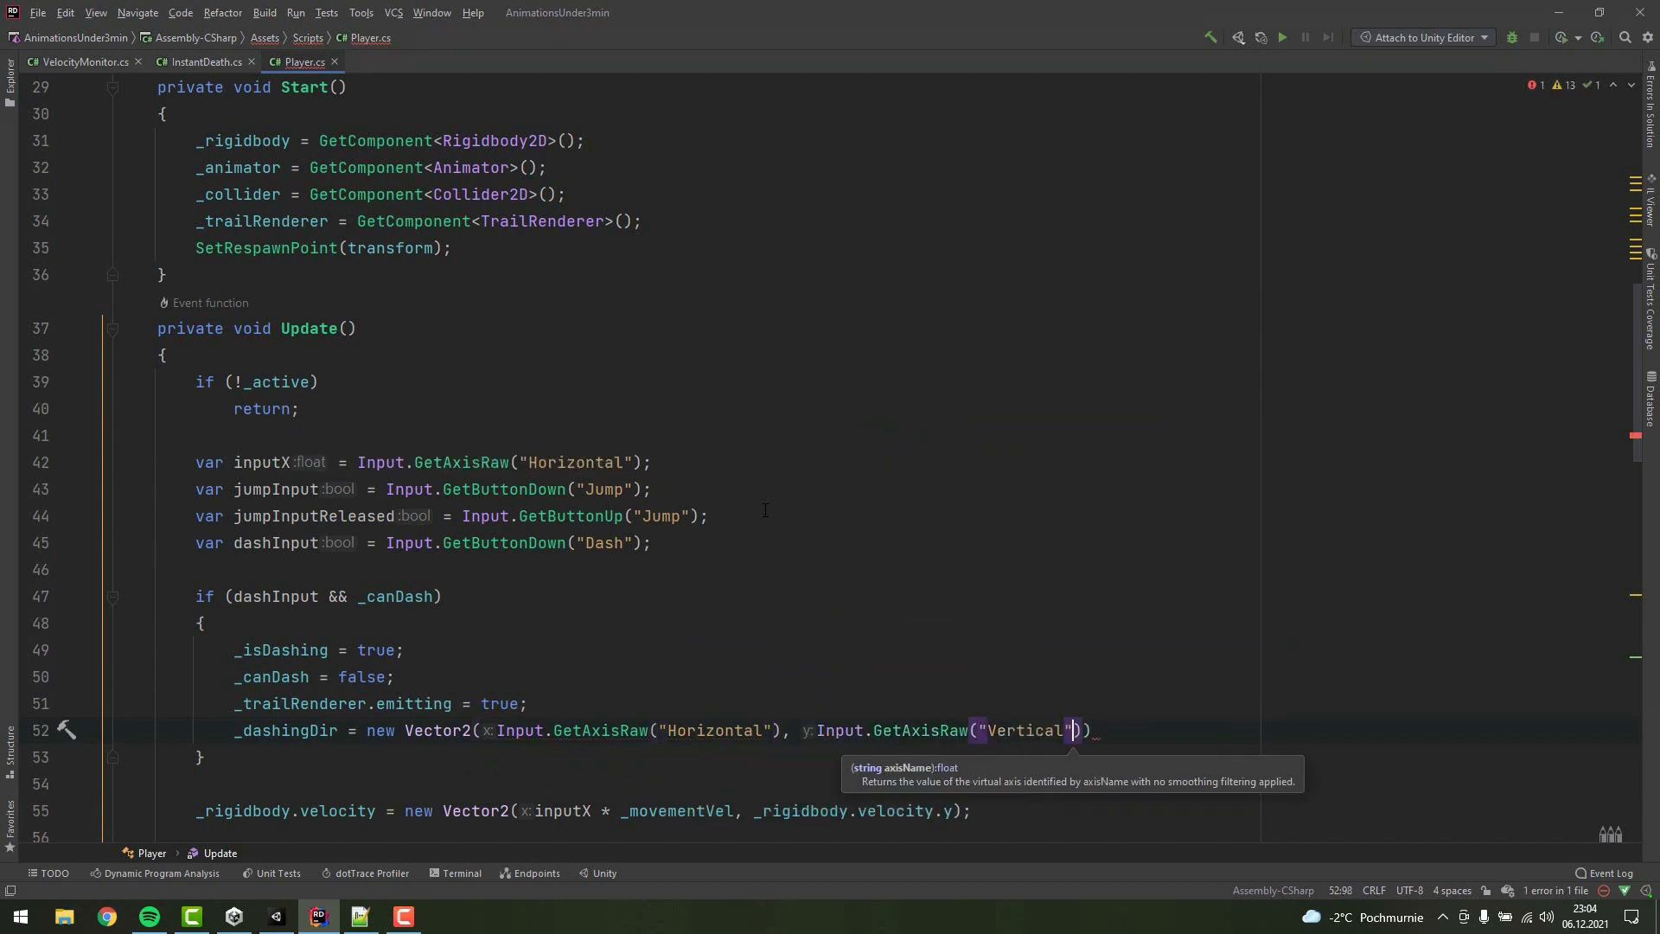
type("inputX")
type("_dashingDir")
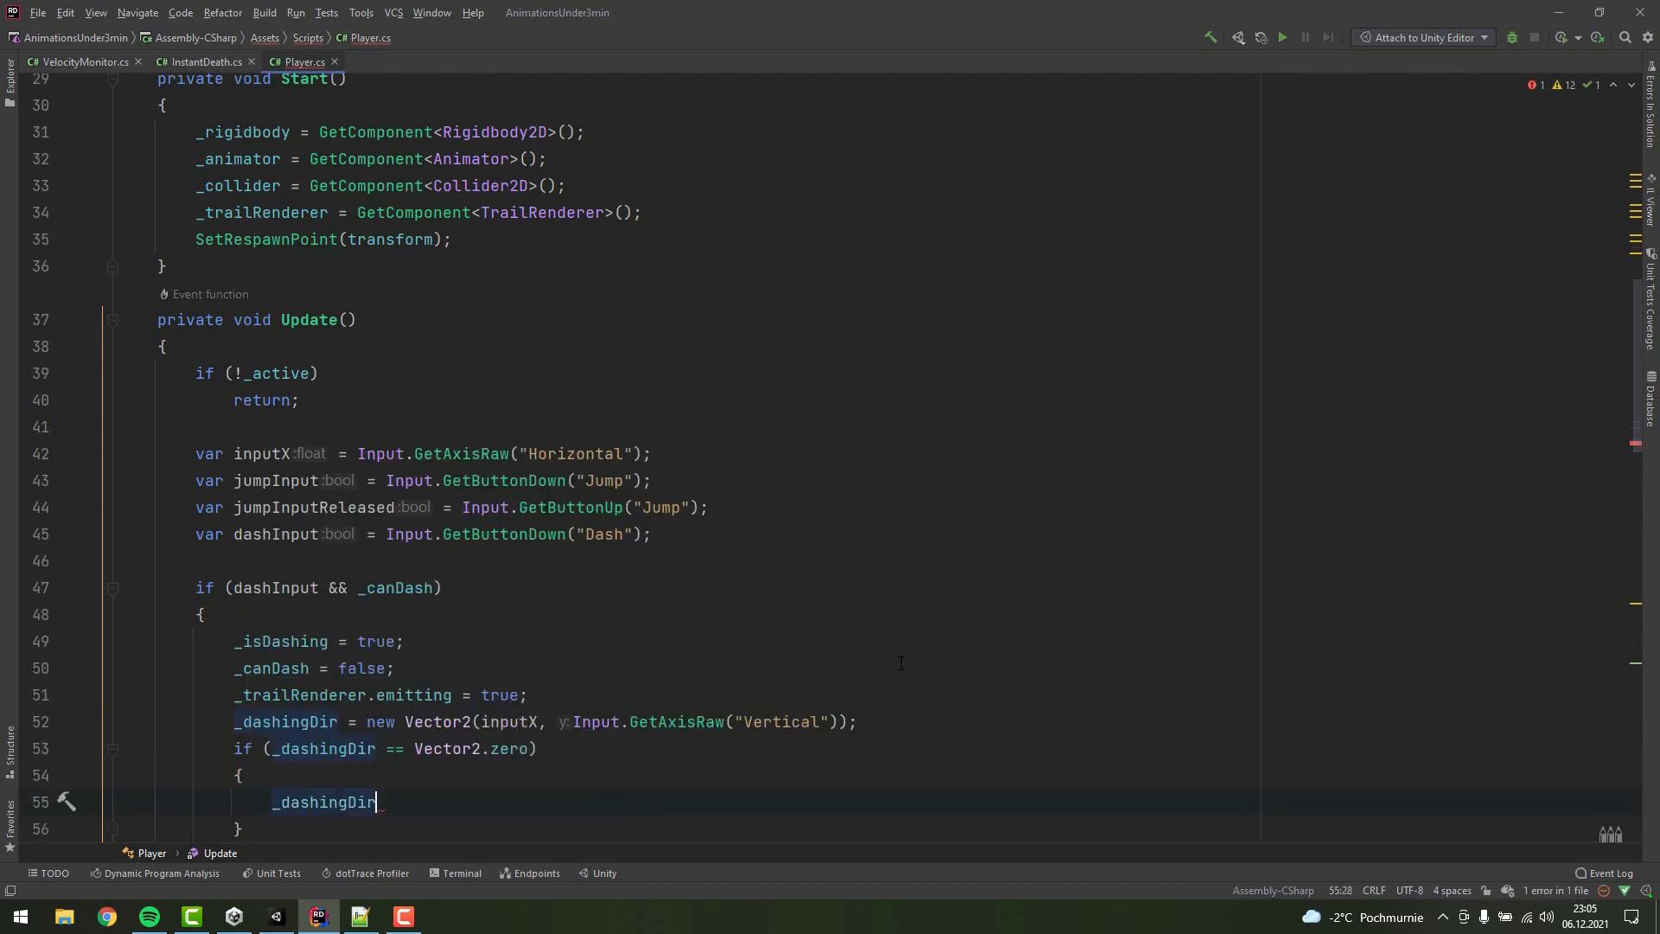
type("= new Vec")
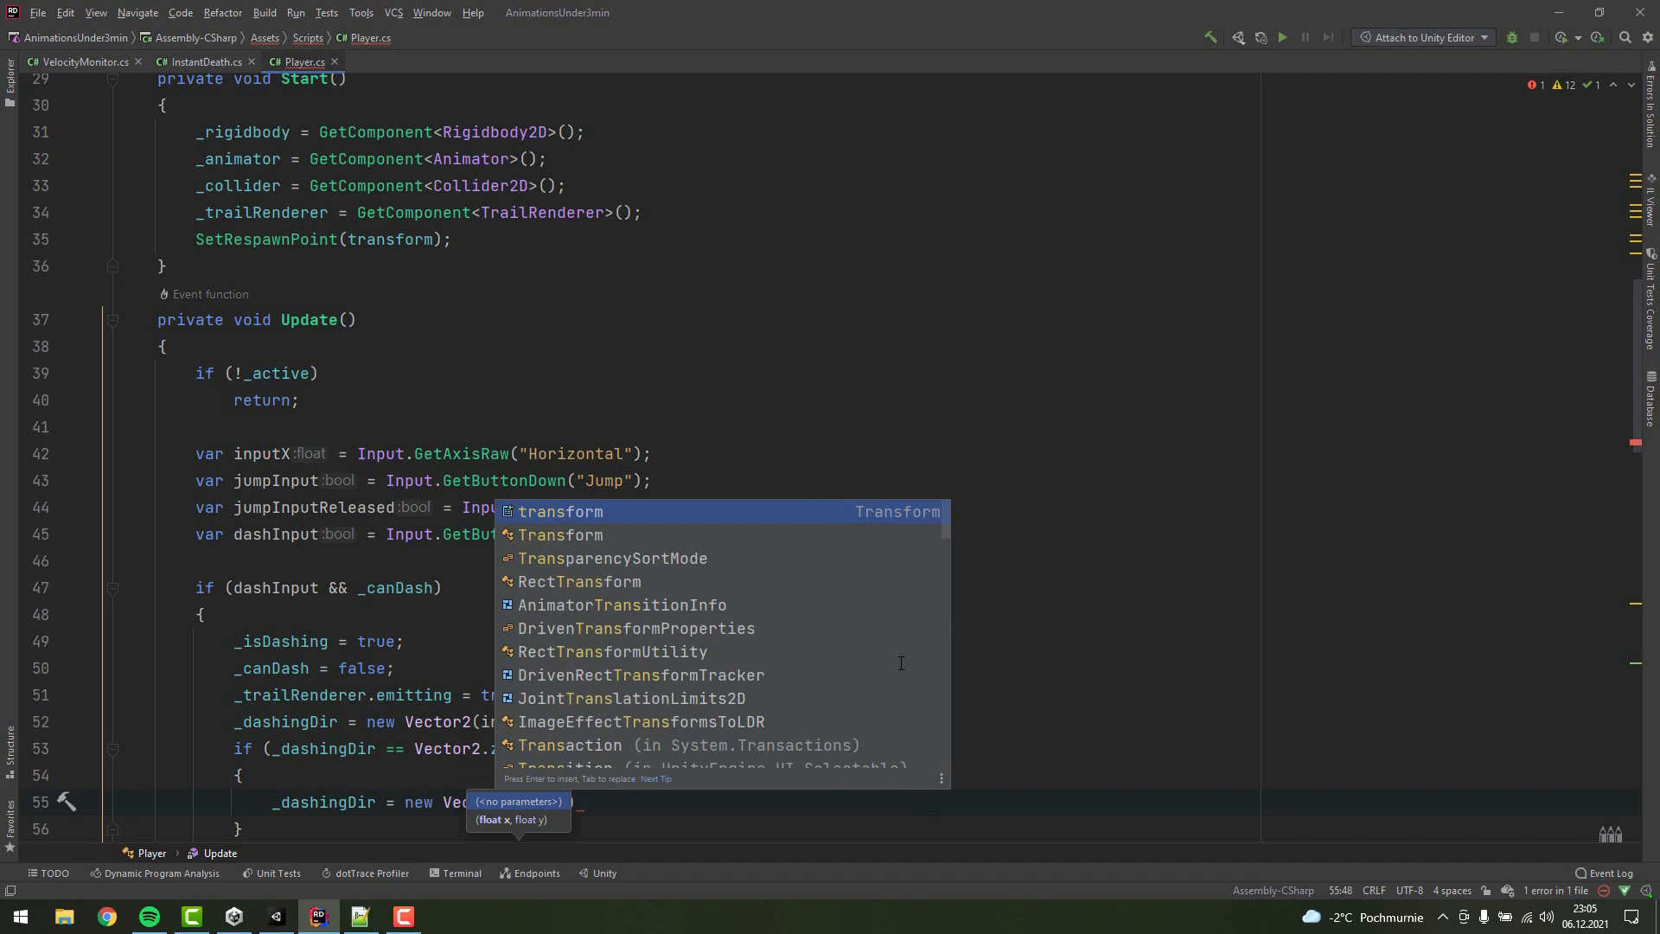
type("transform.localScale.x, 0);")
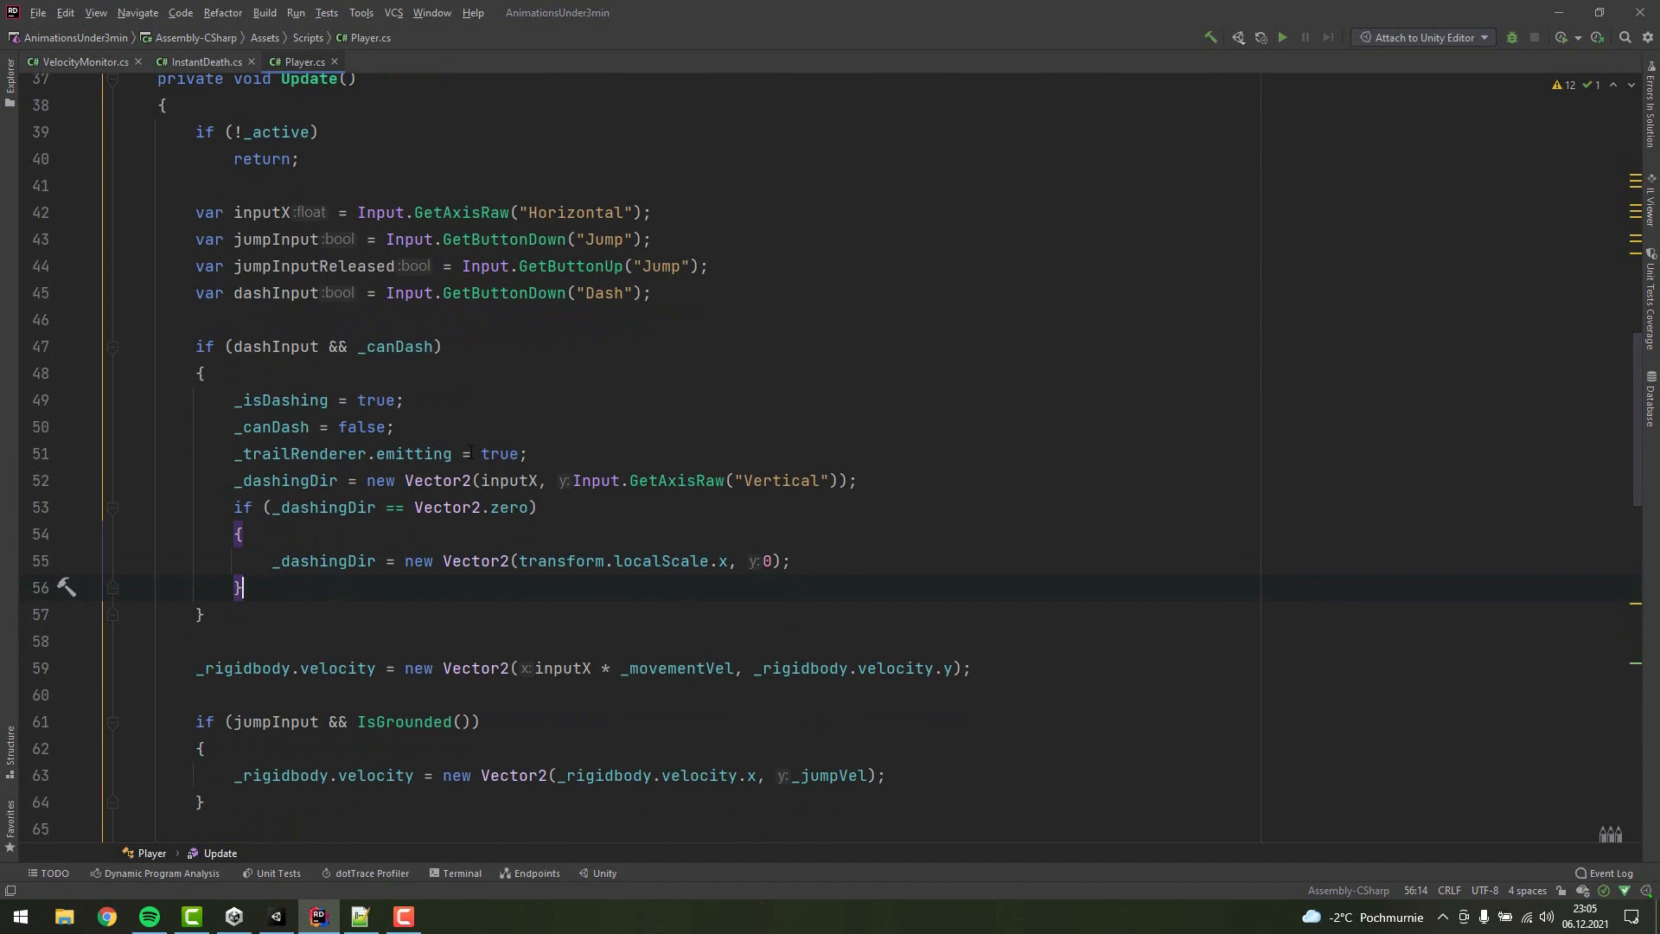
scroll("down", 3)
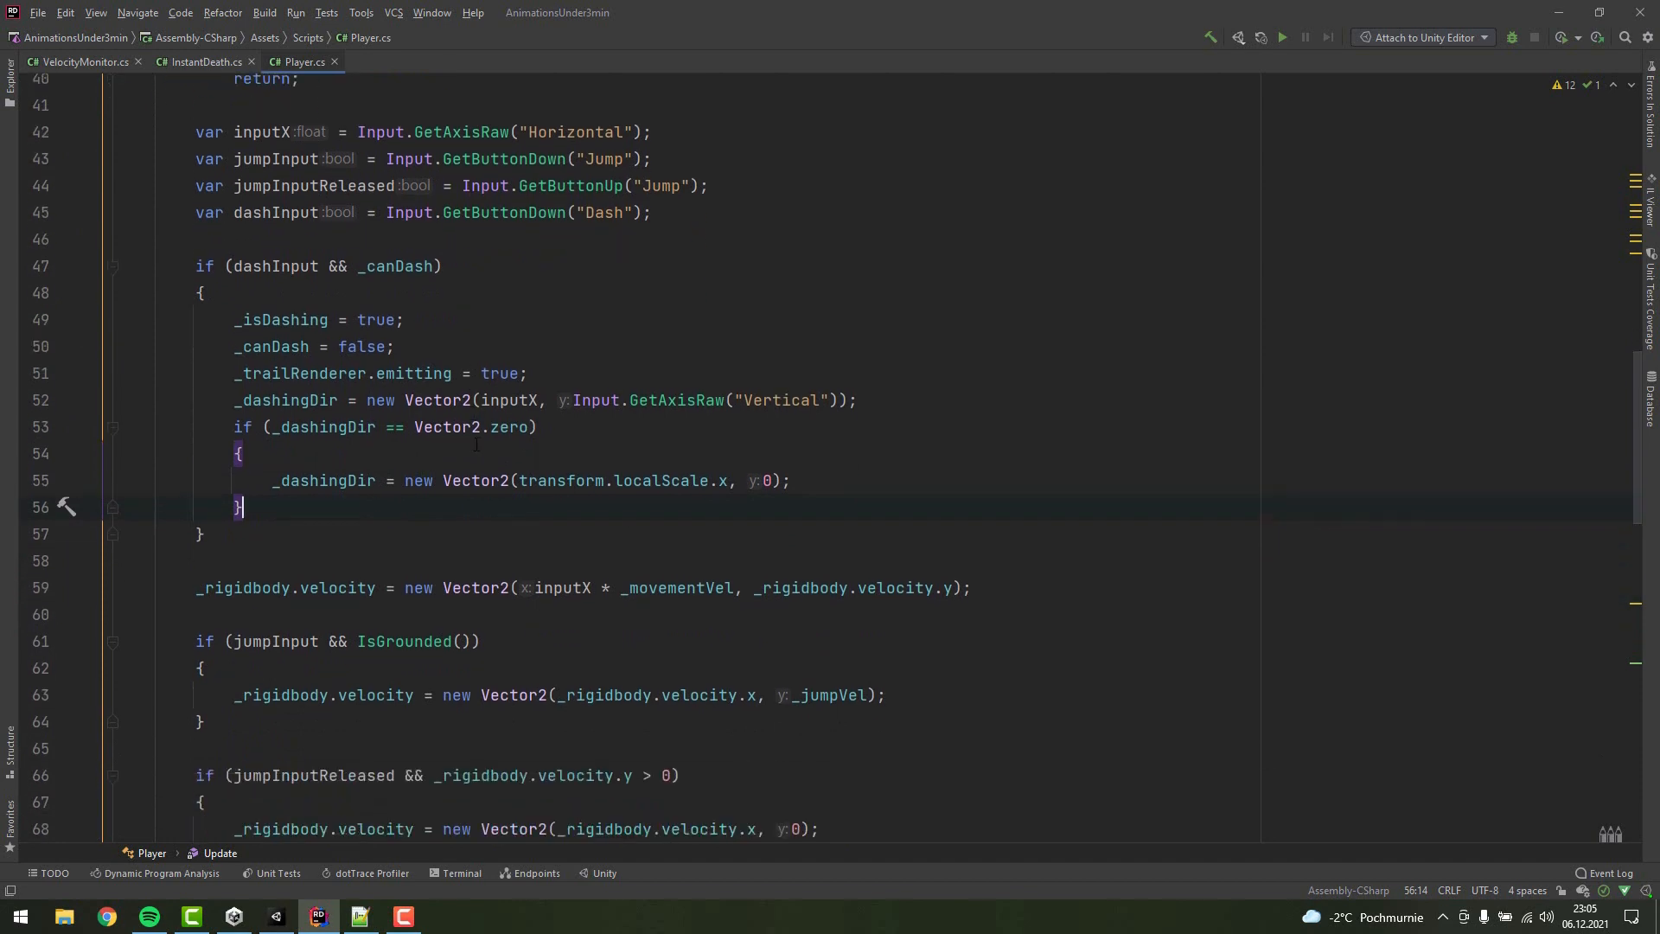
type("//Add stopping")
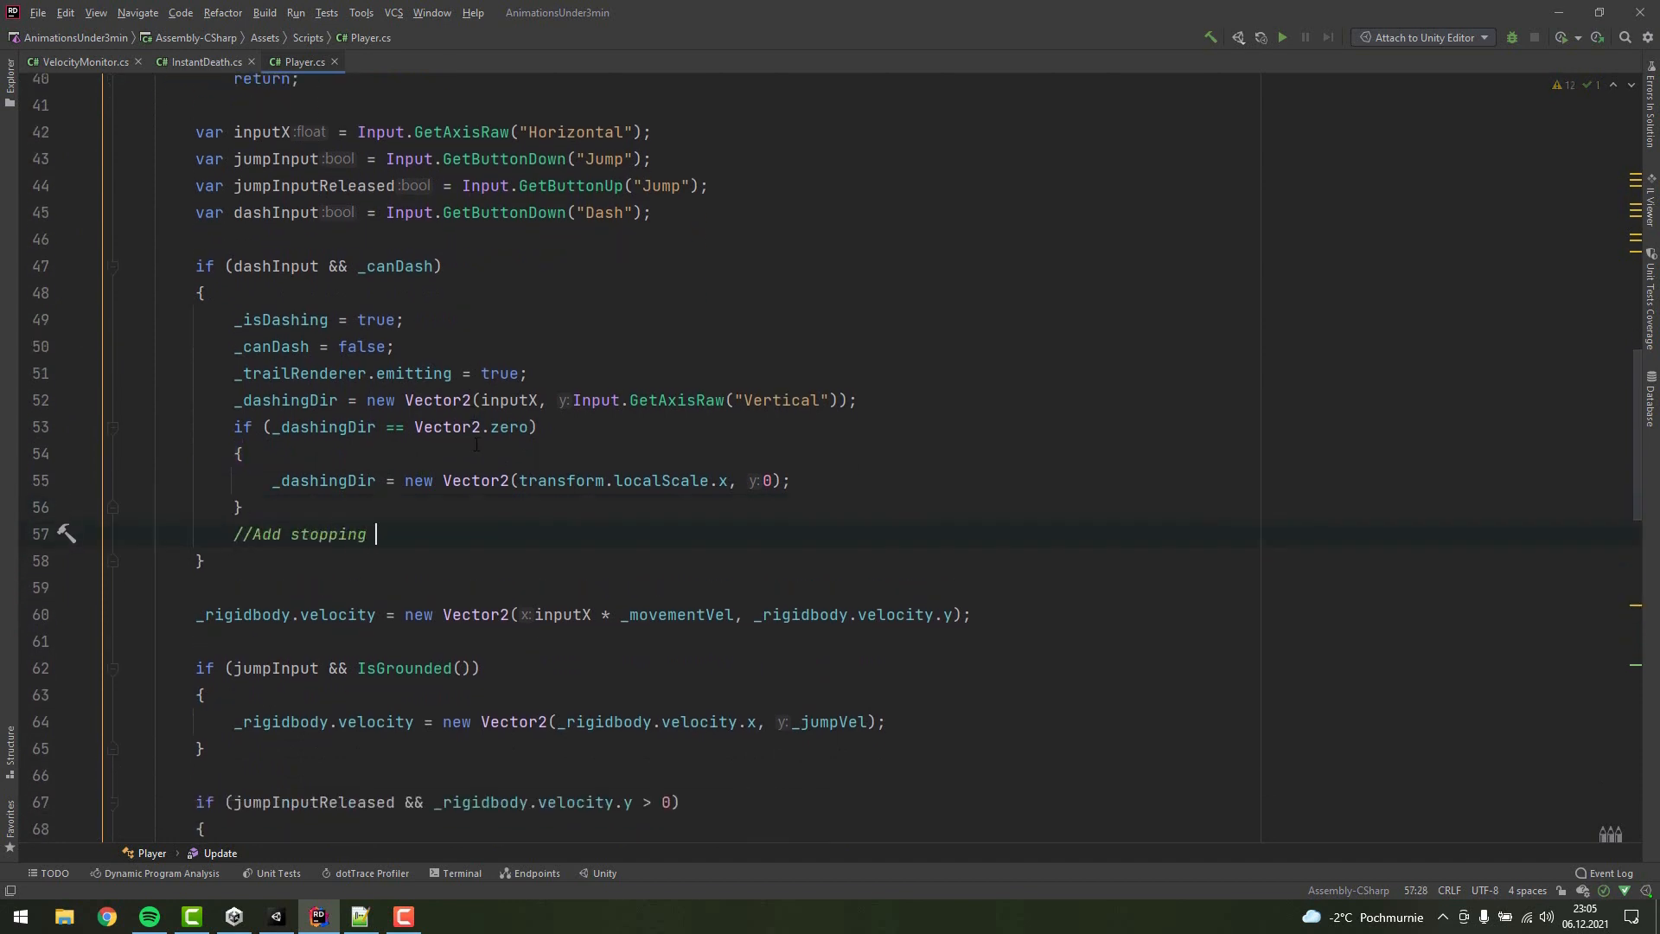
type("dash")
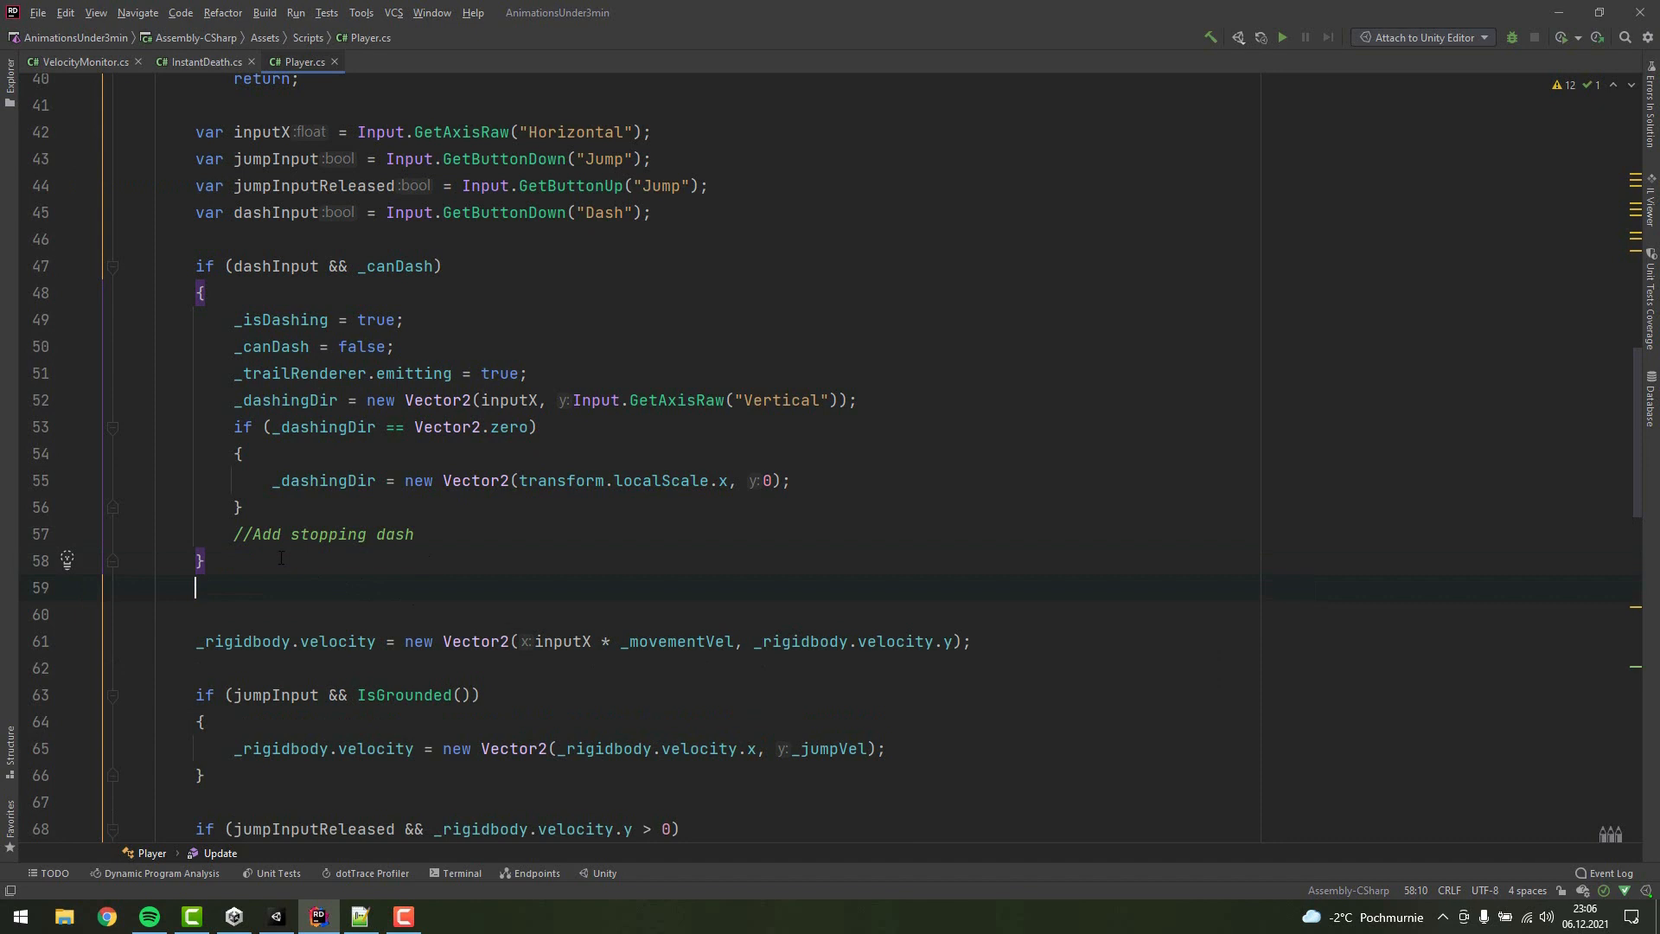
- While dashing, set _rigidbody.velocity to _dashingDir.normalized * _dashingVelocity
type("if (_isDashing")
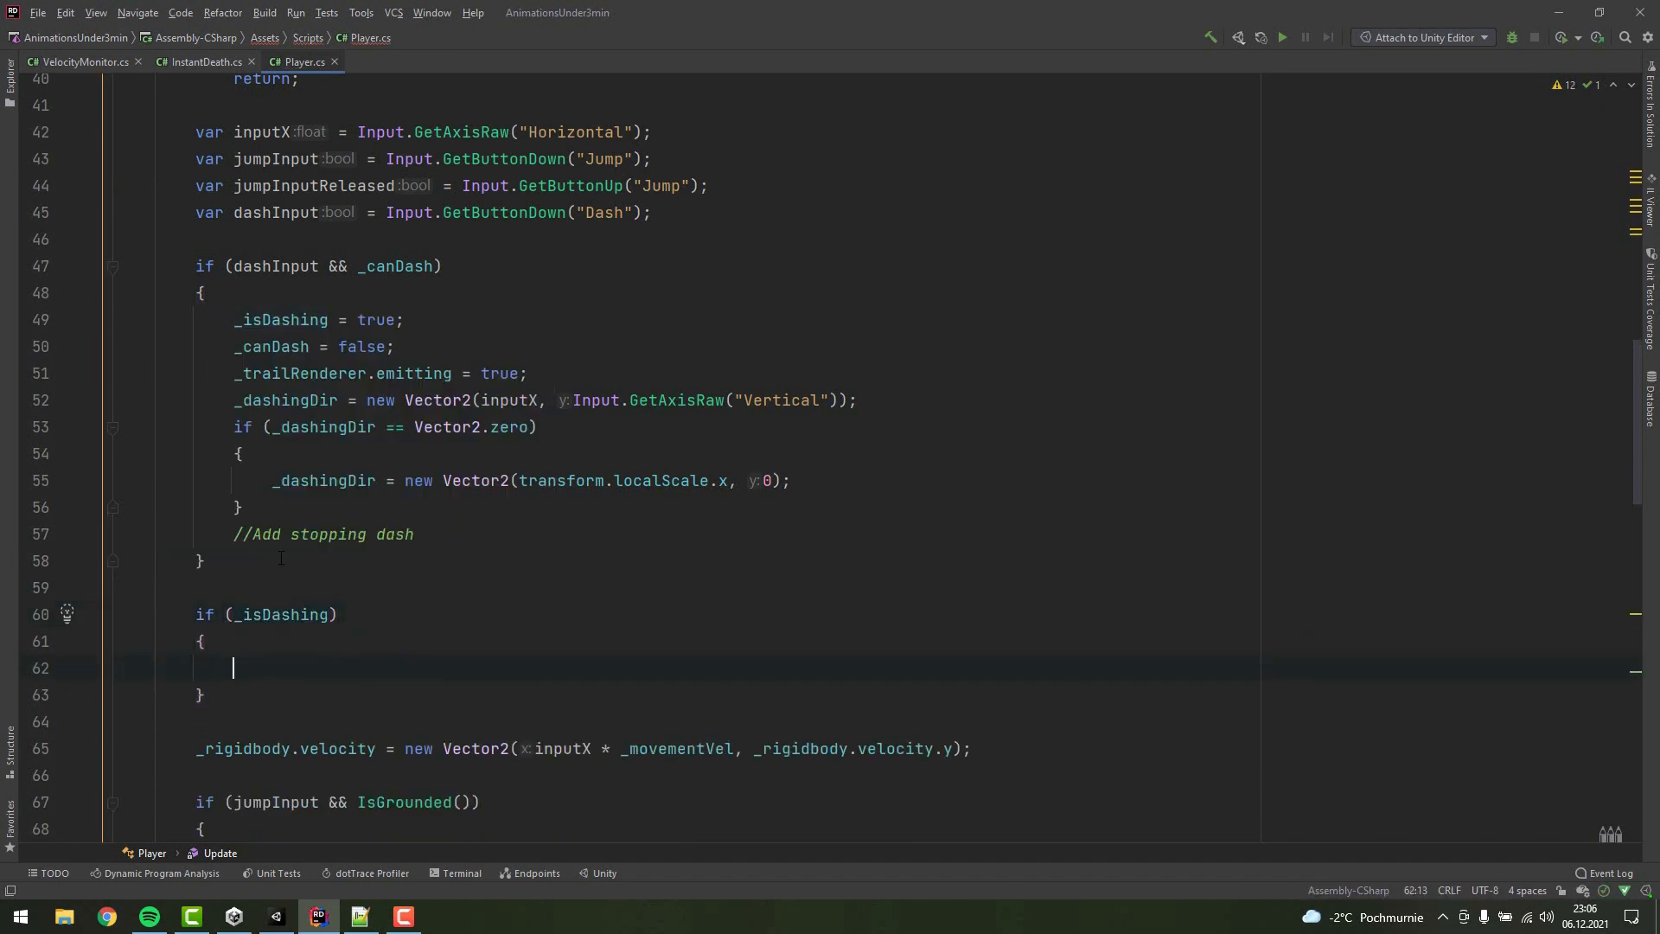
type("_rigidbody.velocity = _dashingDir.normalized")
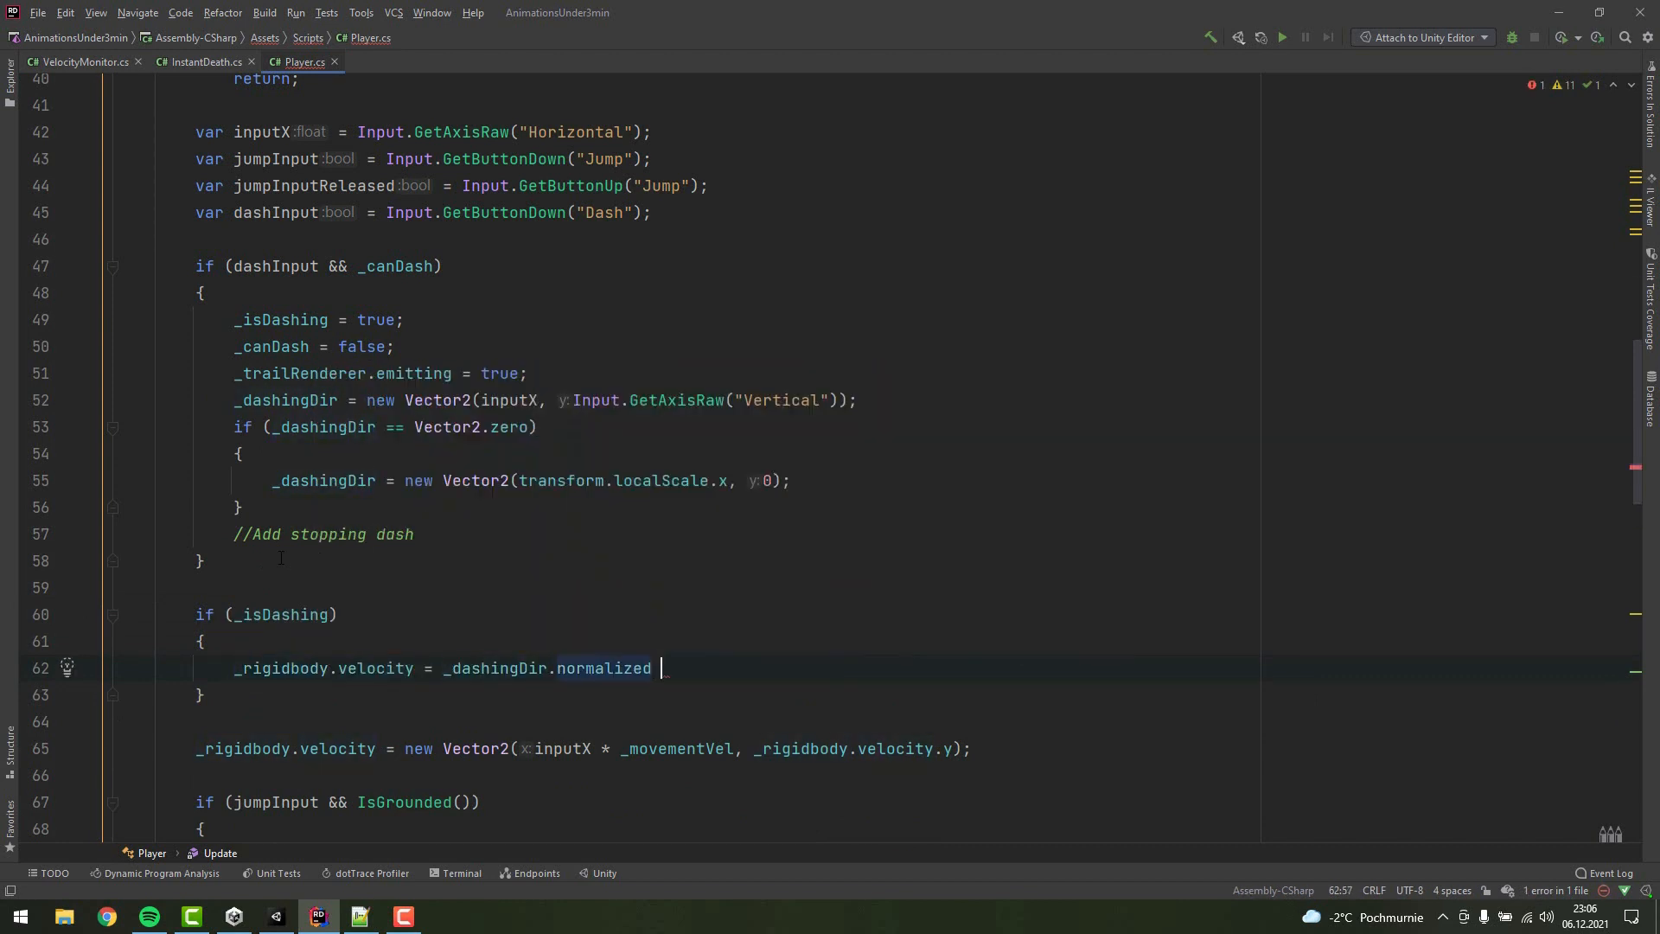
type("* _dashingVelocity")
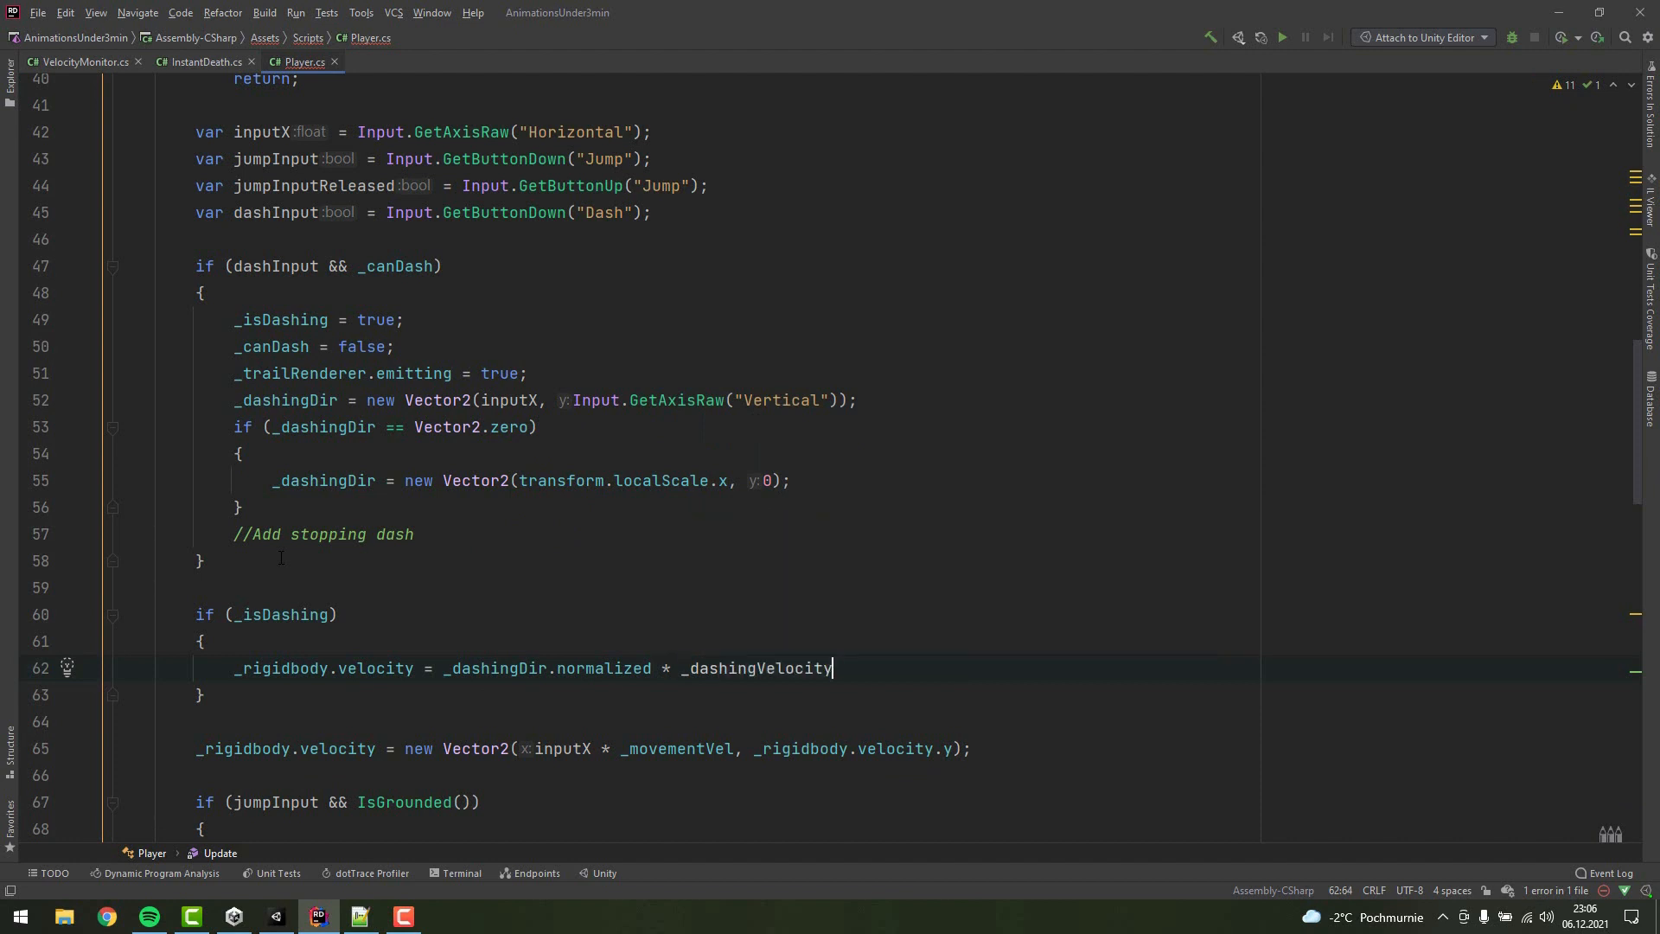
- Reset _canDash to true when IsGrounded() is true
type("if (IsGrounde")
type("_canDash = t")
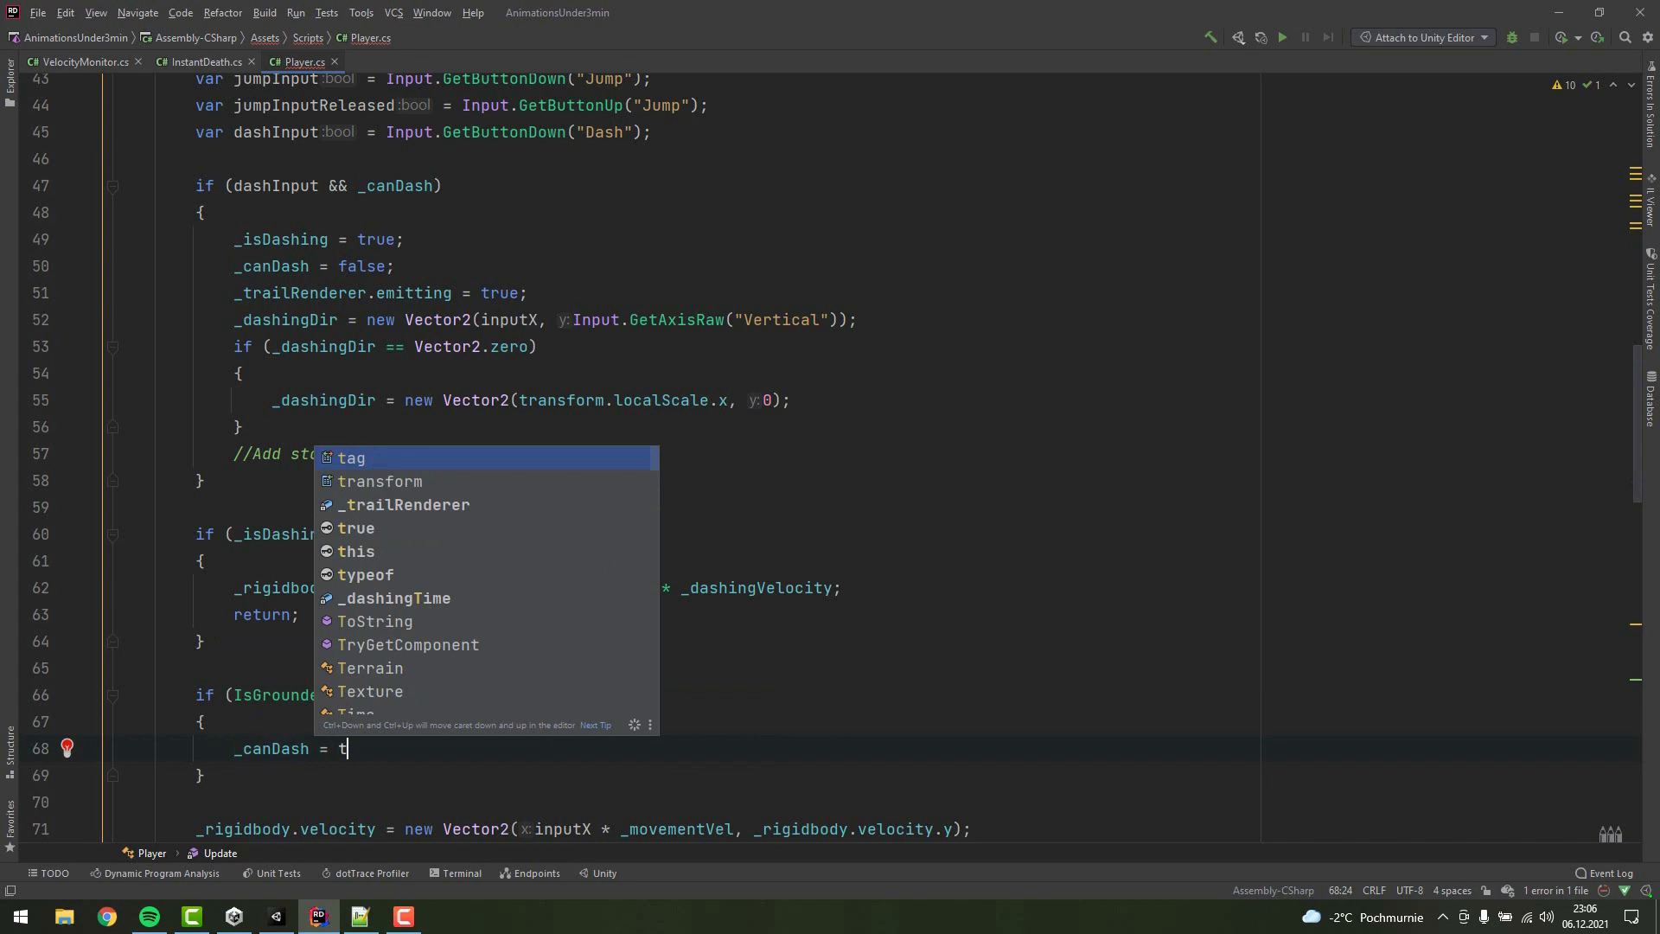
type("rue;")
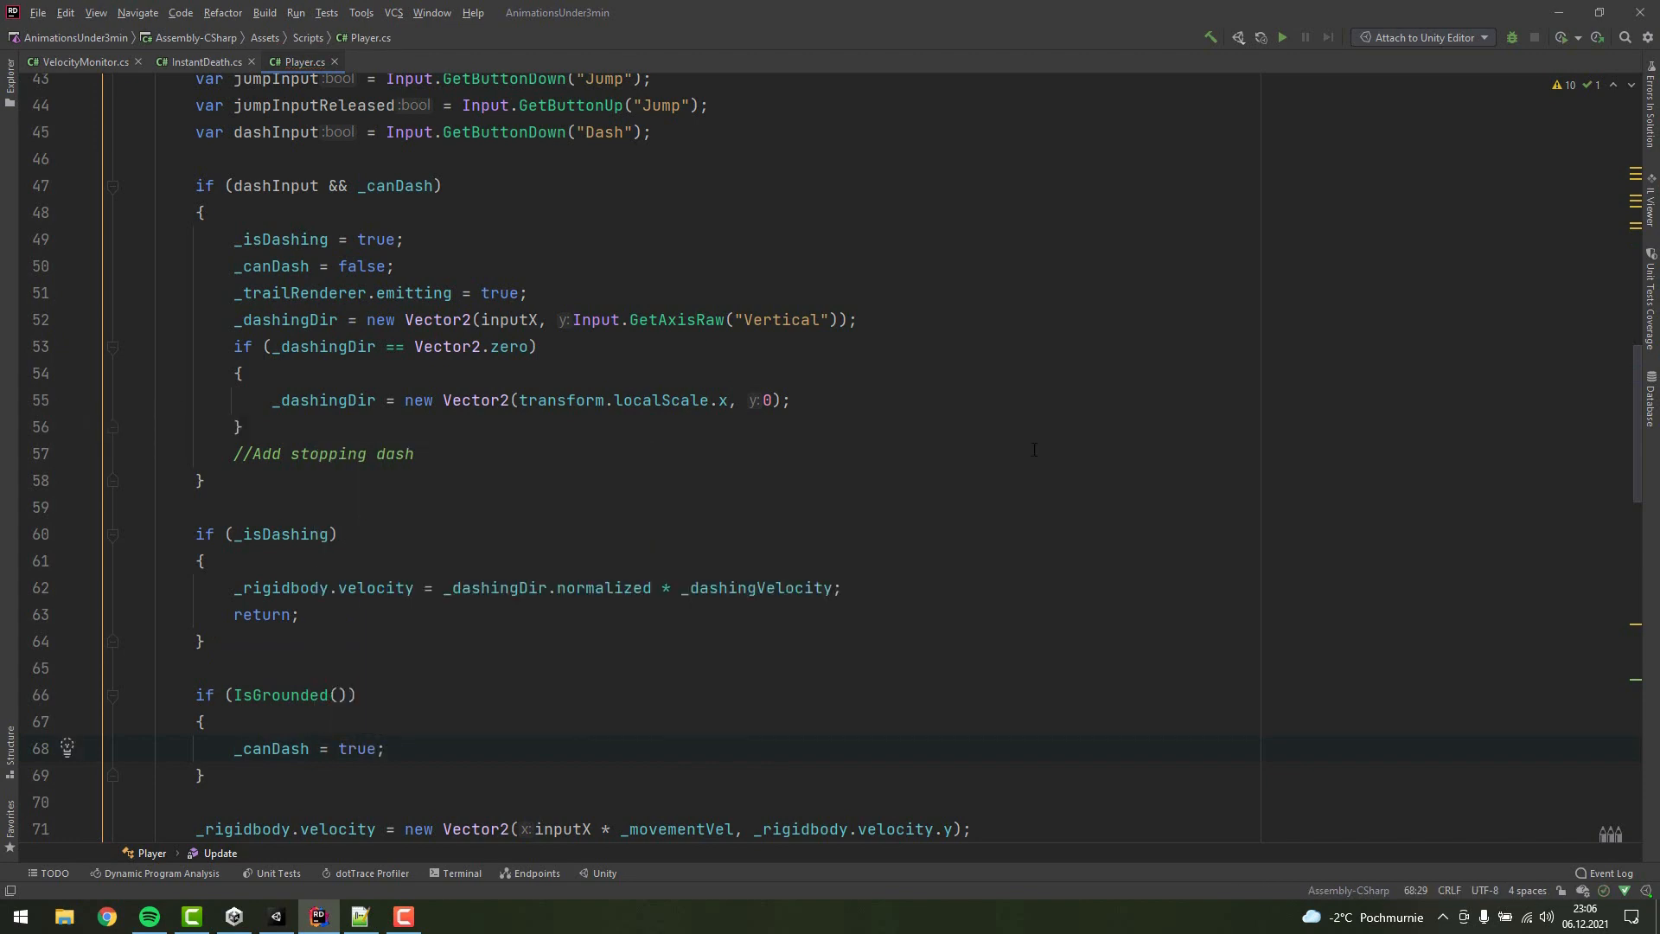
scroll("down", 3)
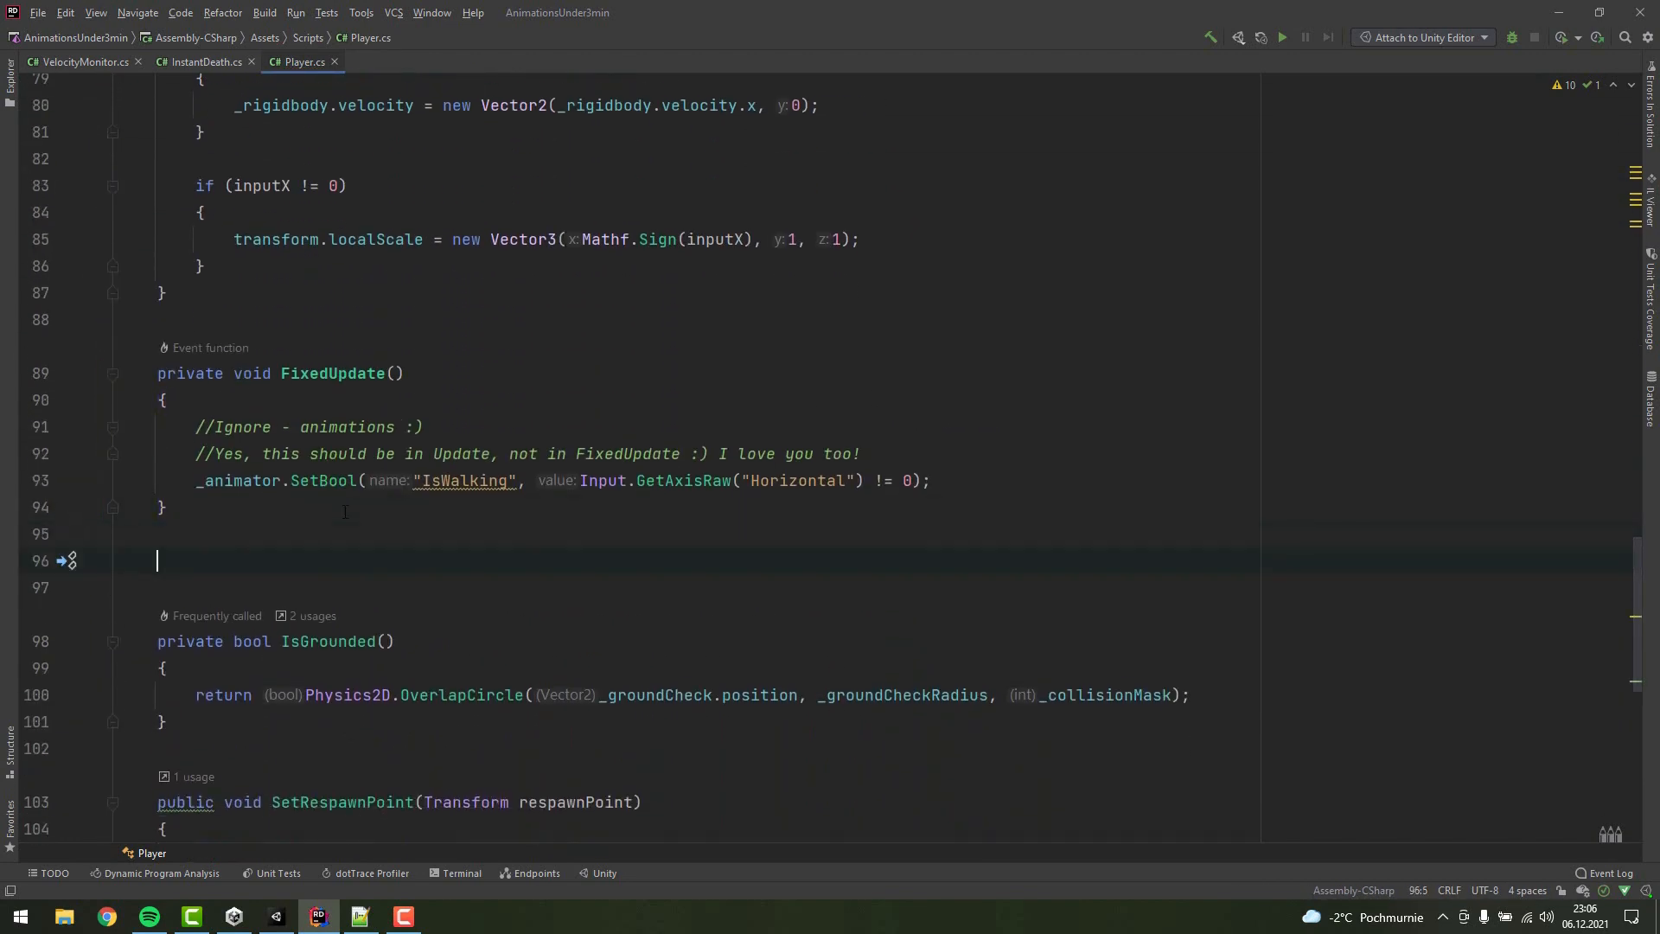
- Write a StopDashing coroutine waiting WaitForSeconds(_dashingTime), then turning the trail renderer off
type("private IEnumerator")
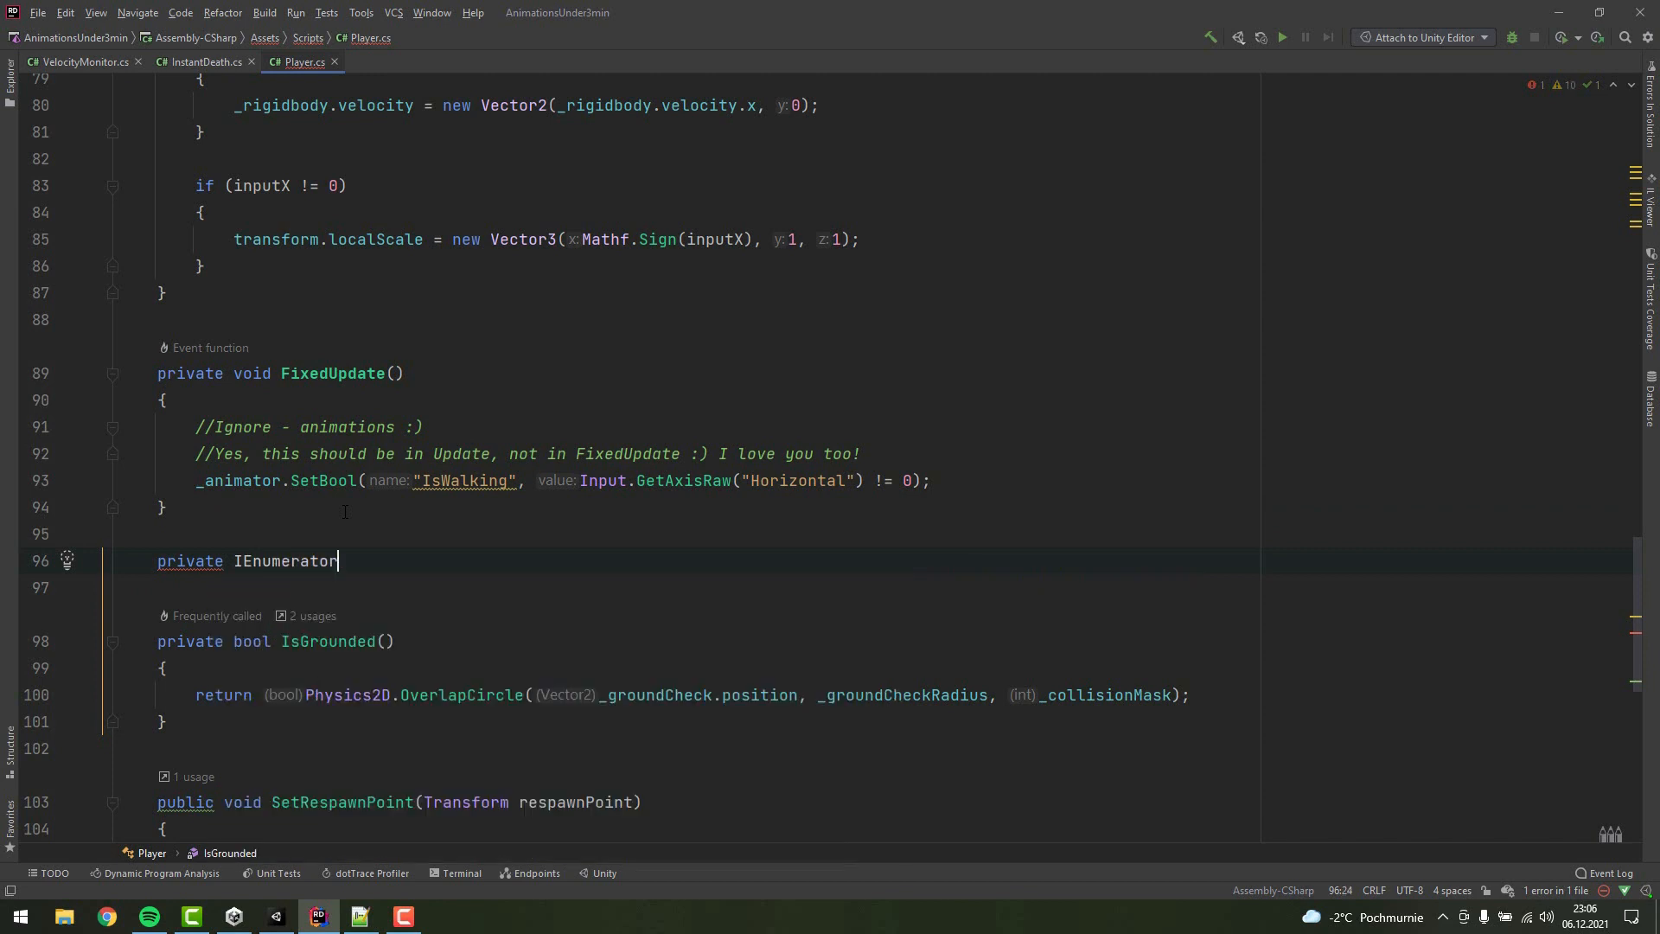
type("{")
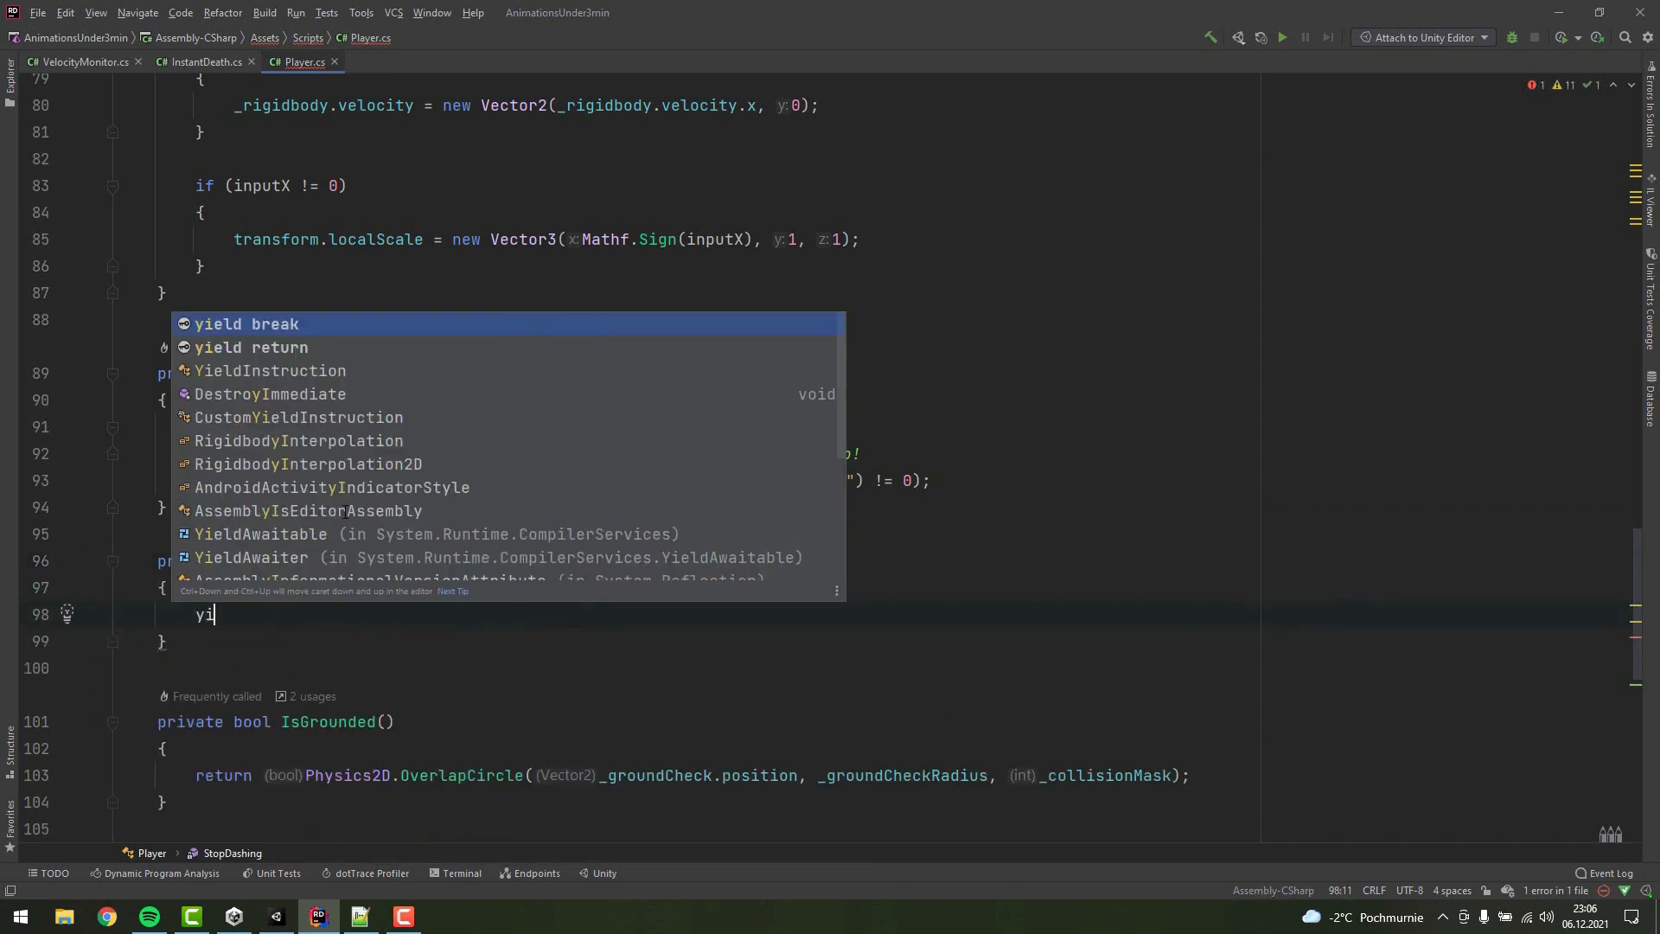
type("eld return new WaitForSe")
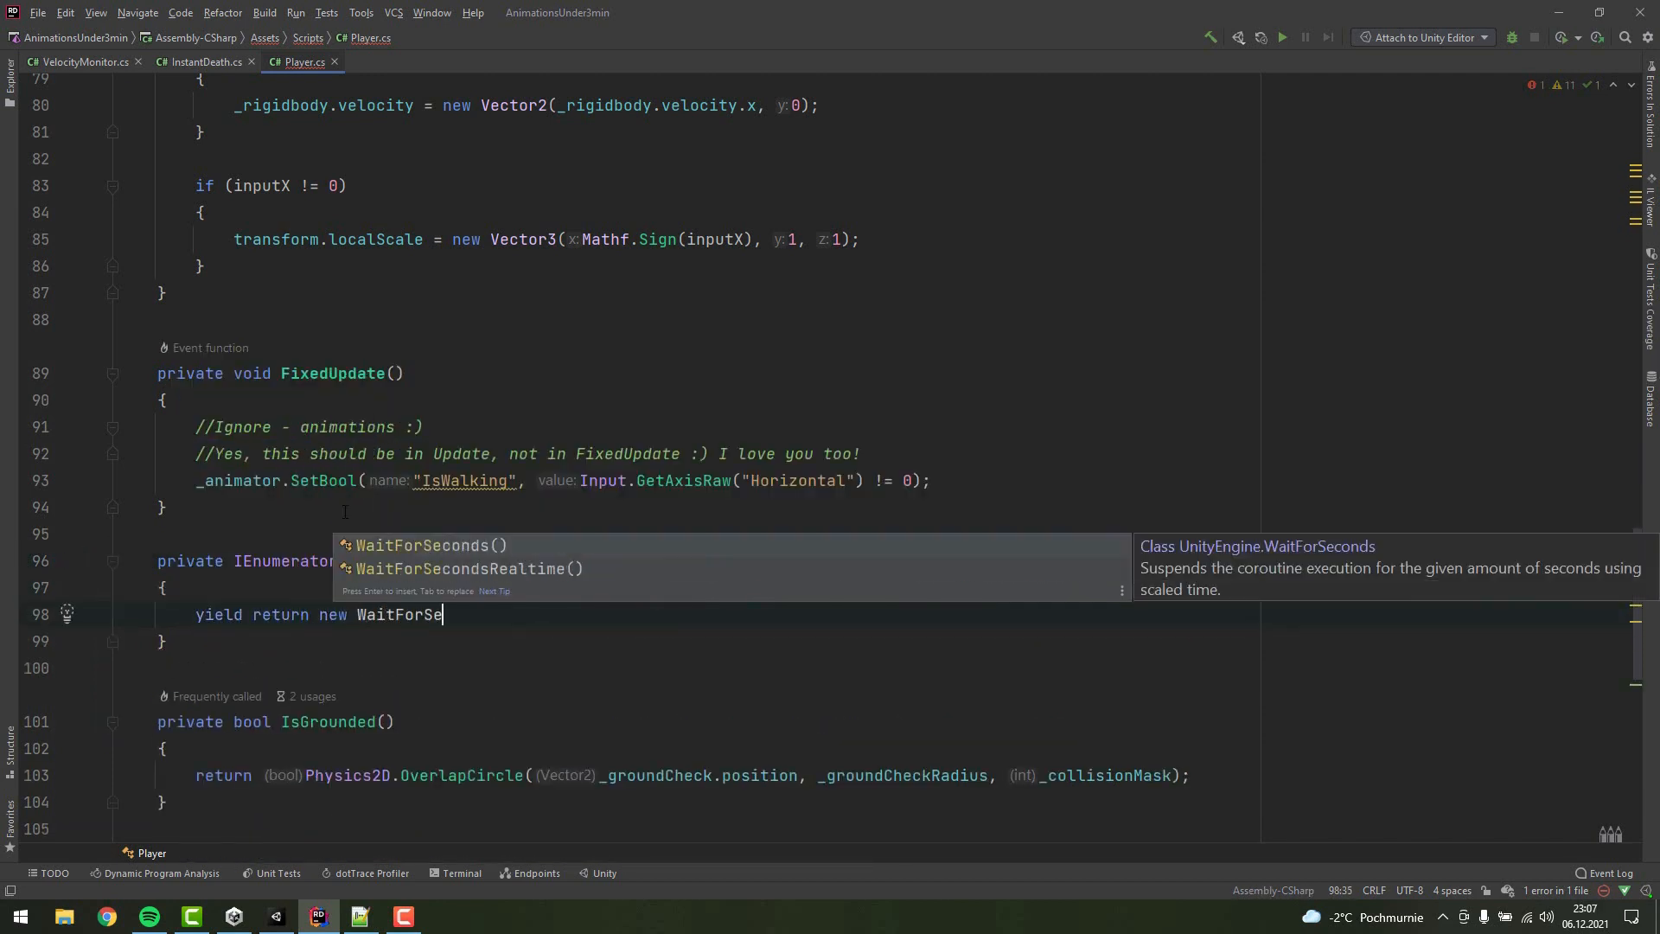
type("conds(_dashingTime)")
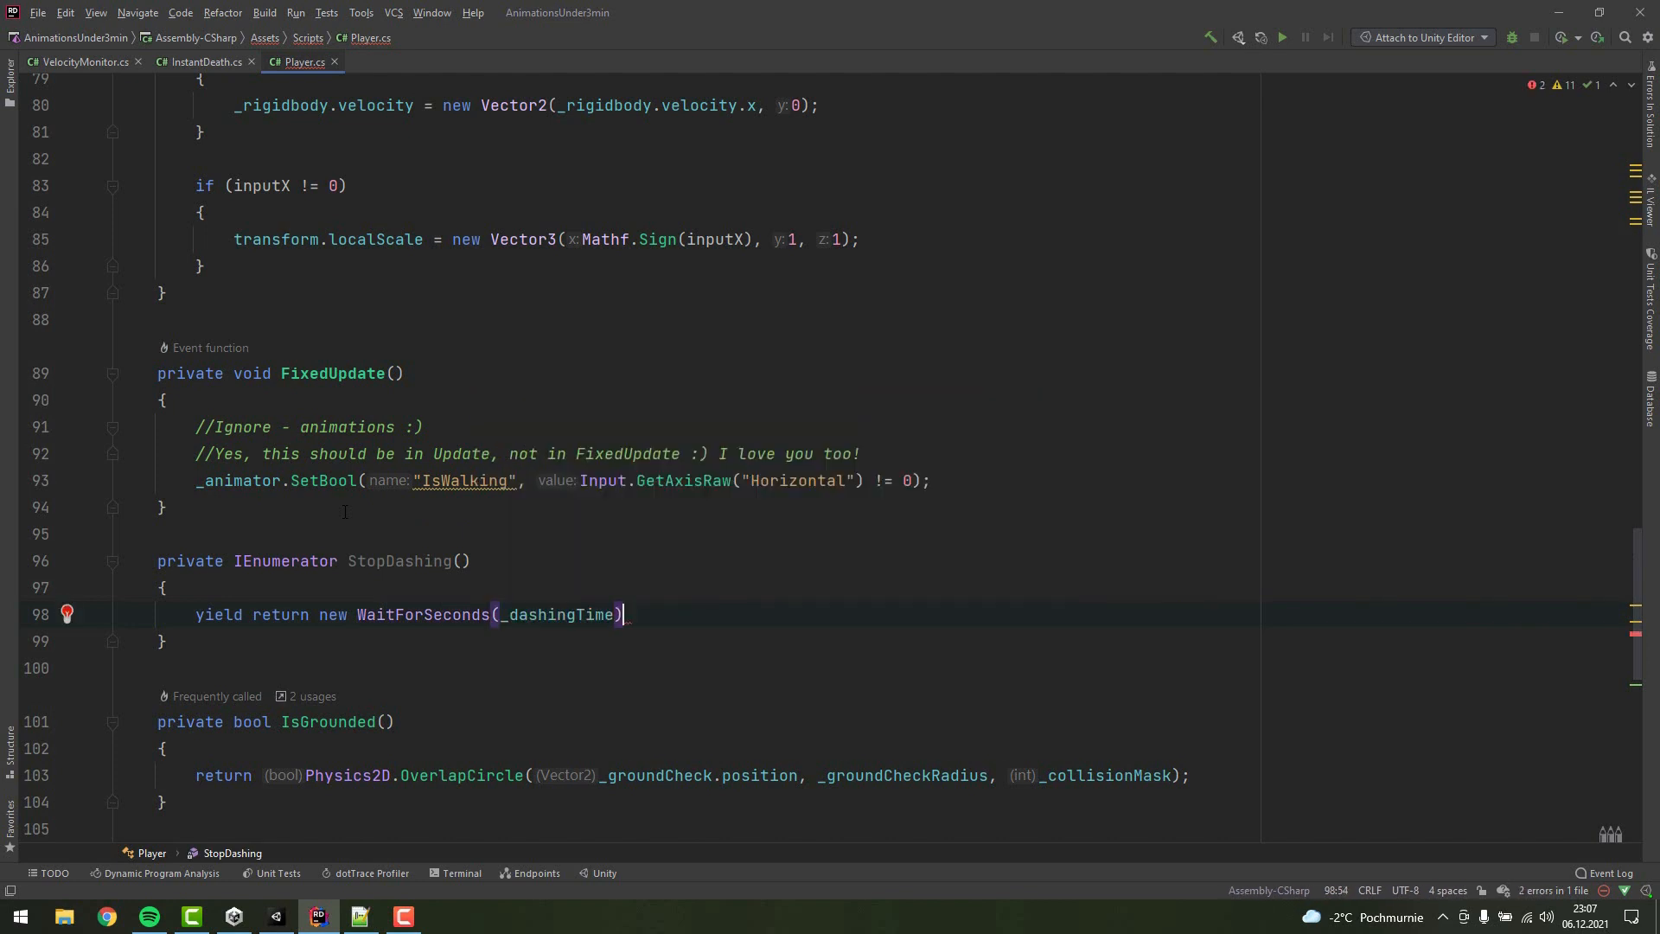
type(";")
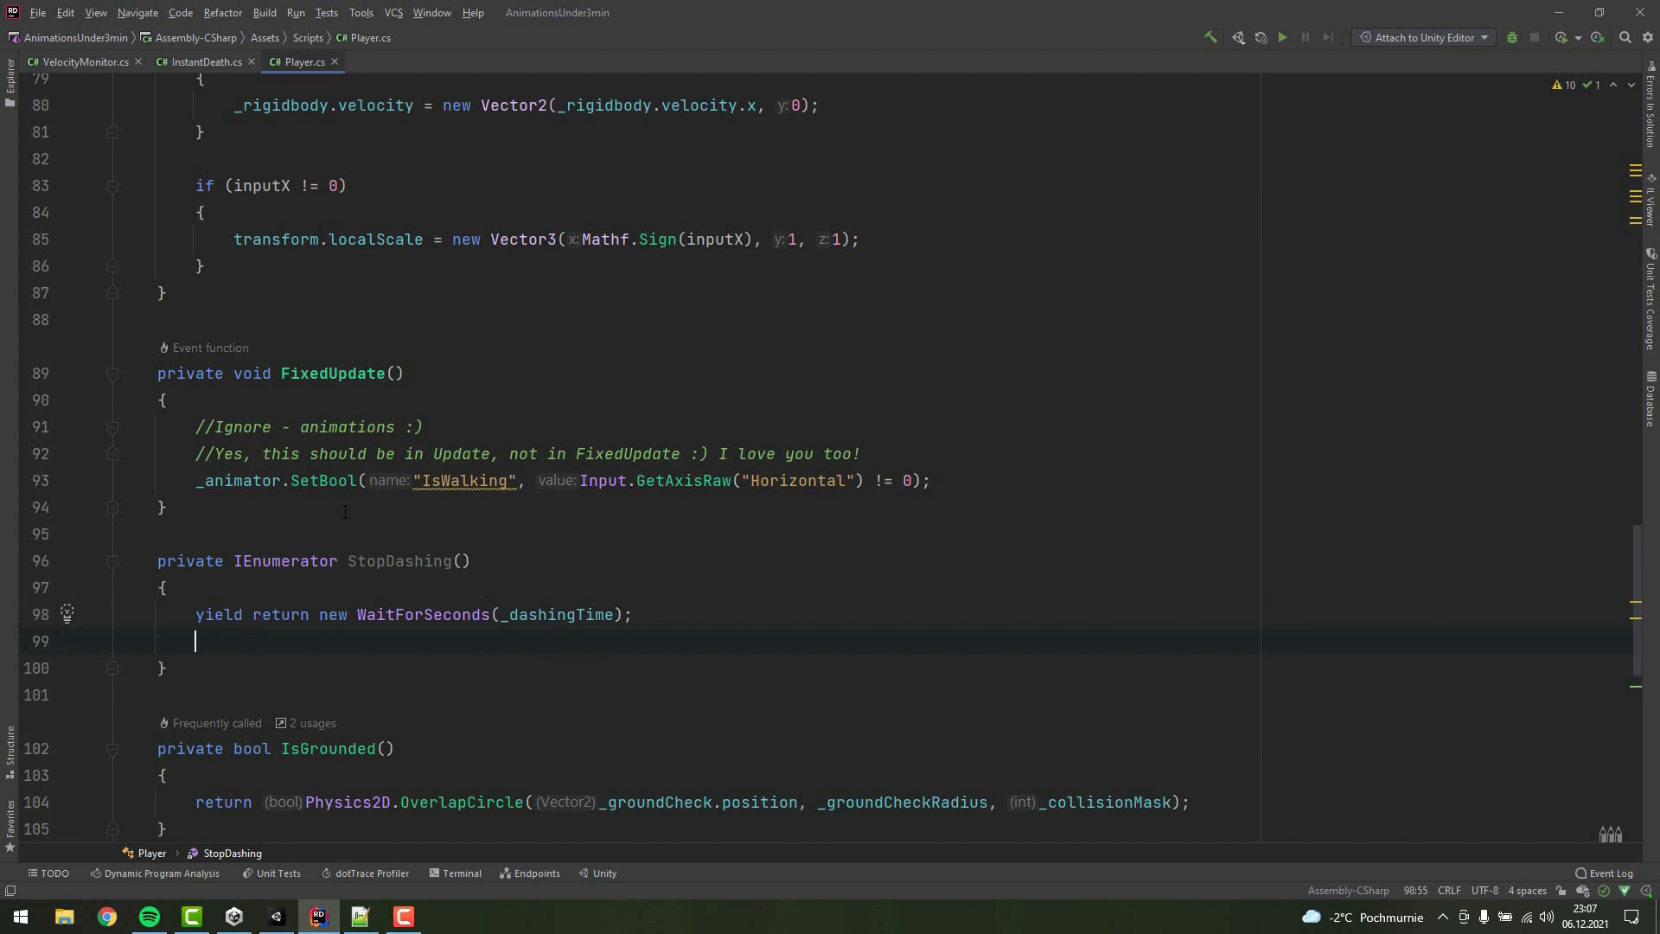
type("_trailRenderer = fa")
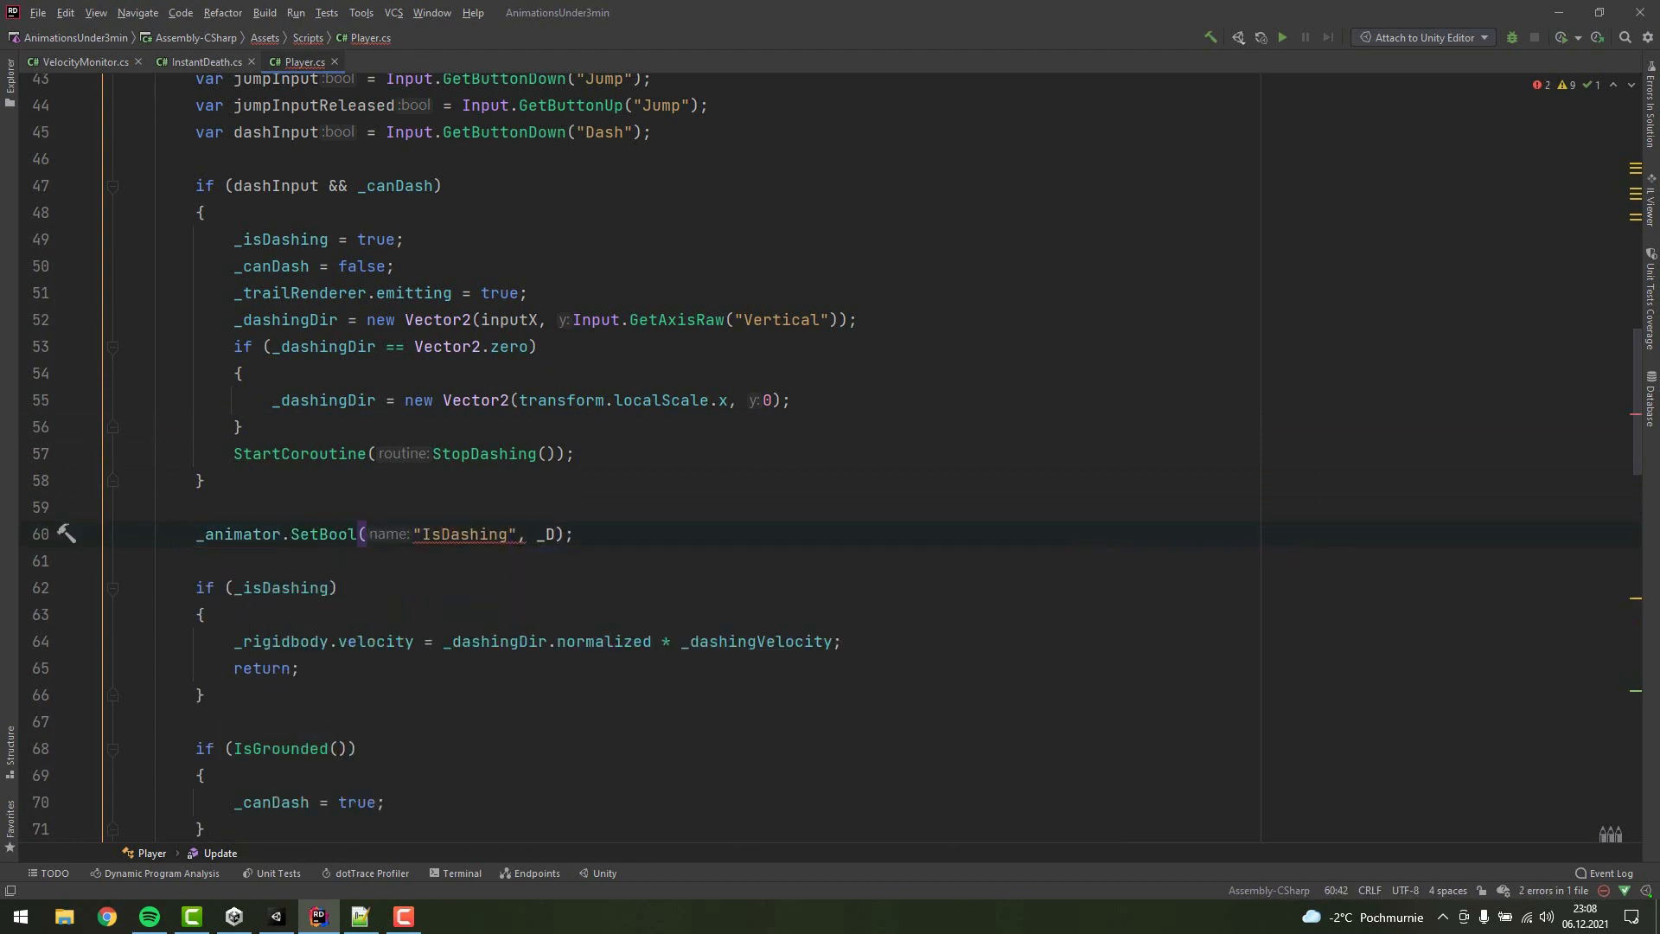
- Pass _isDashing to the animator and initialise the _canDash field to true
type("isDashing")
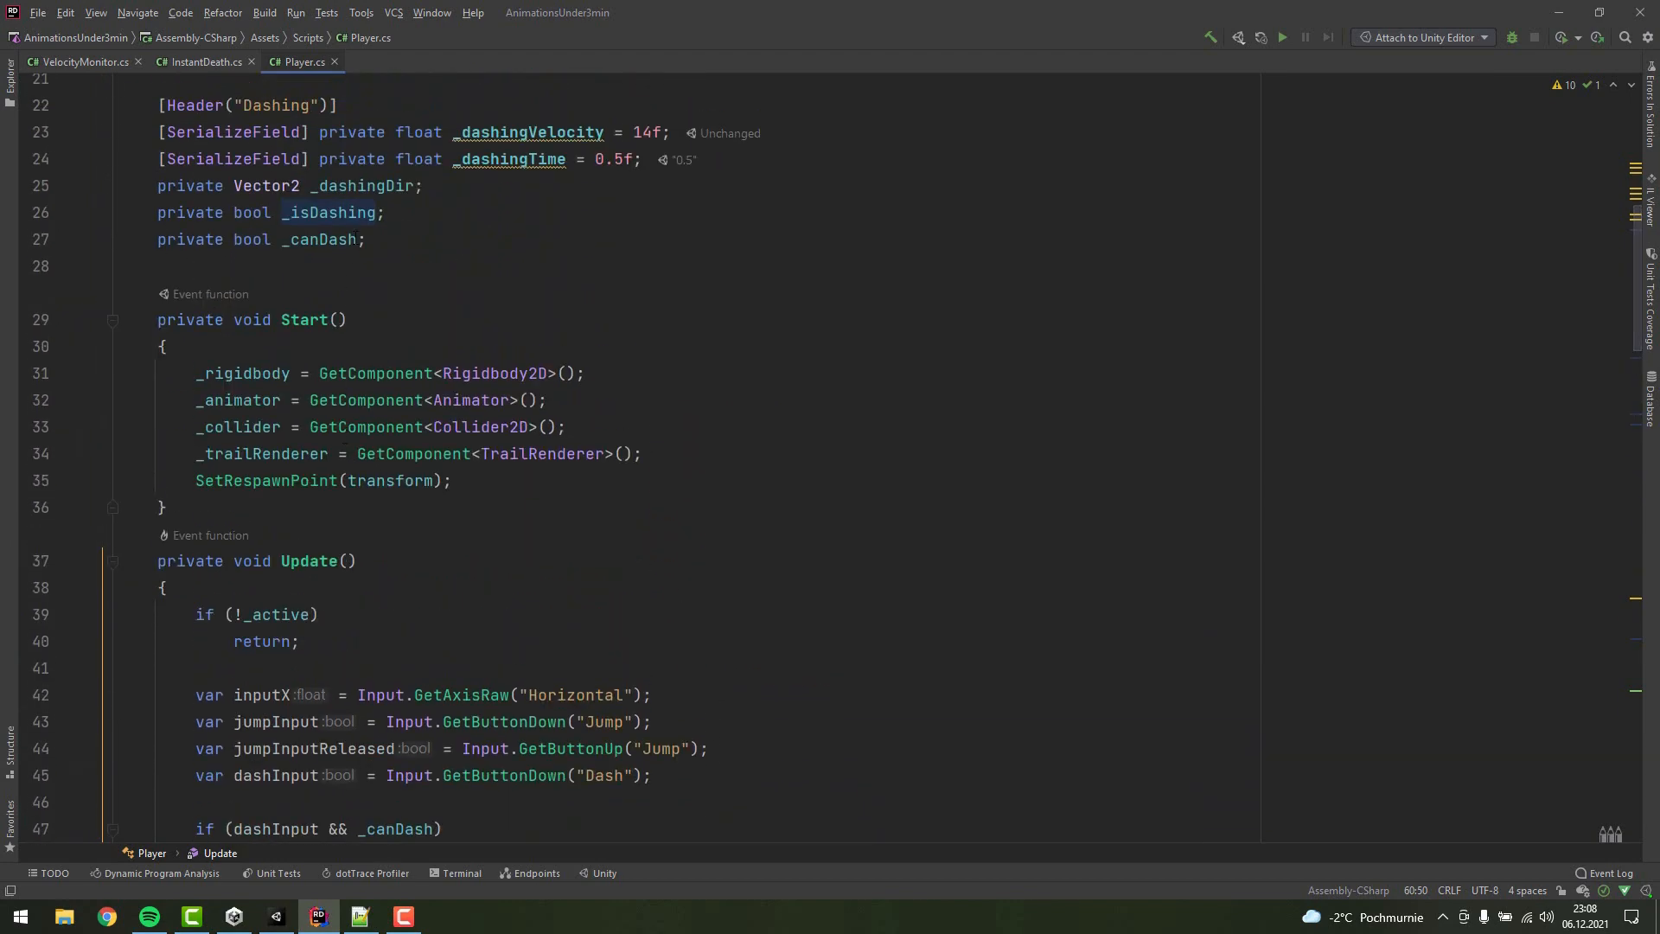
type("= true")
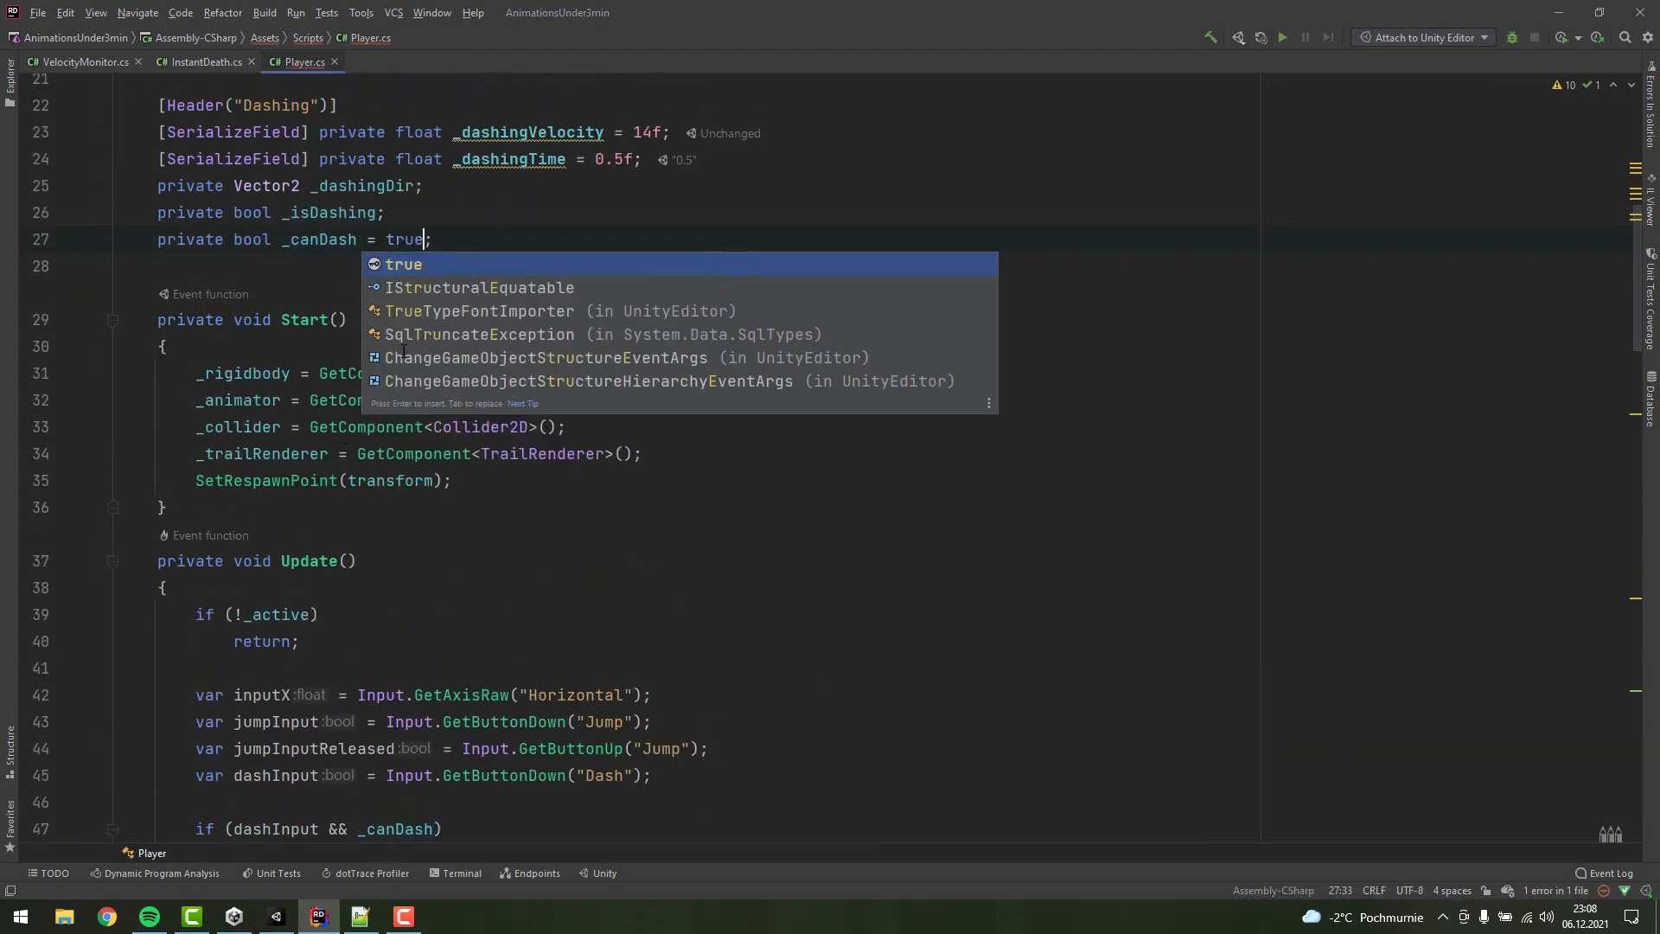
left_click(305, 319)
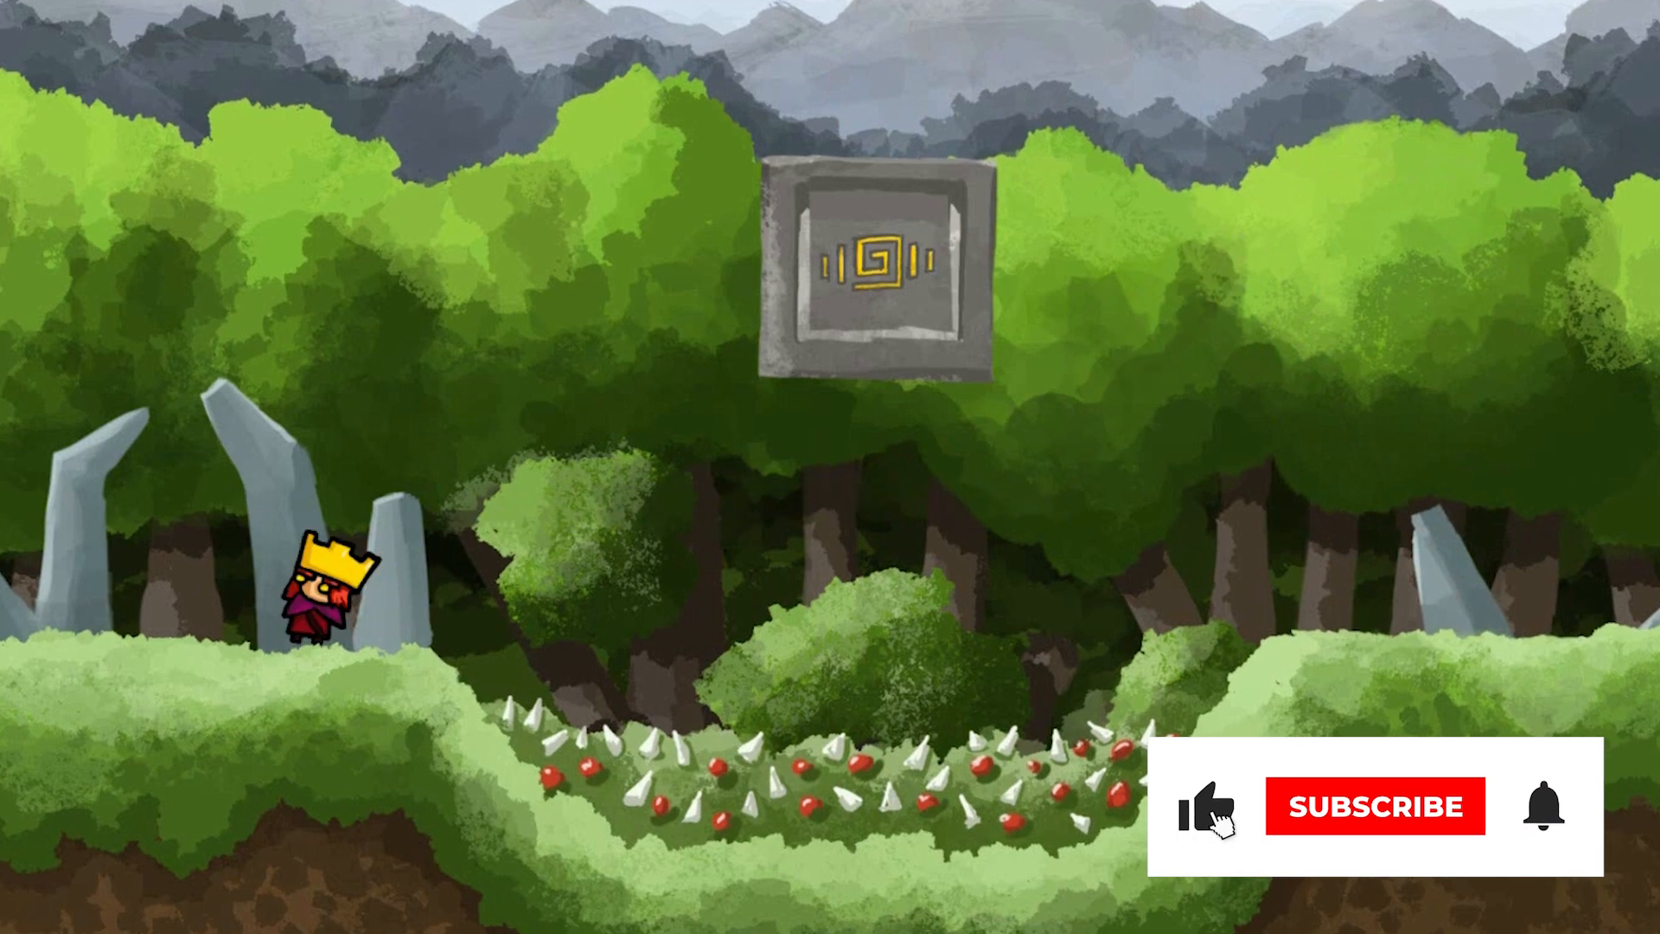
left_click(1369, 806)
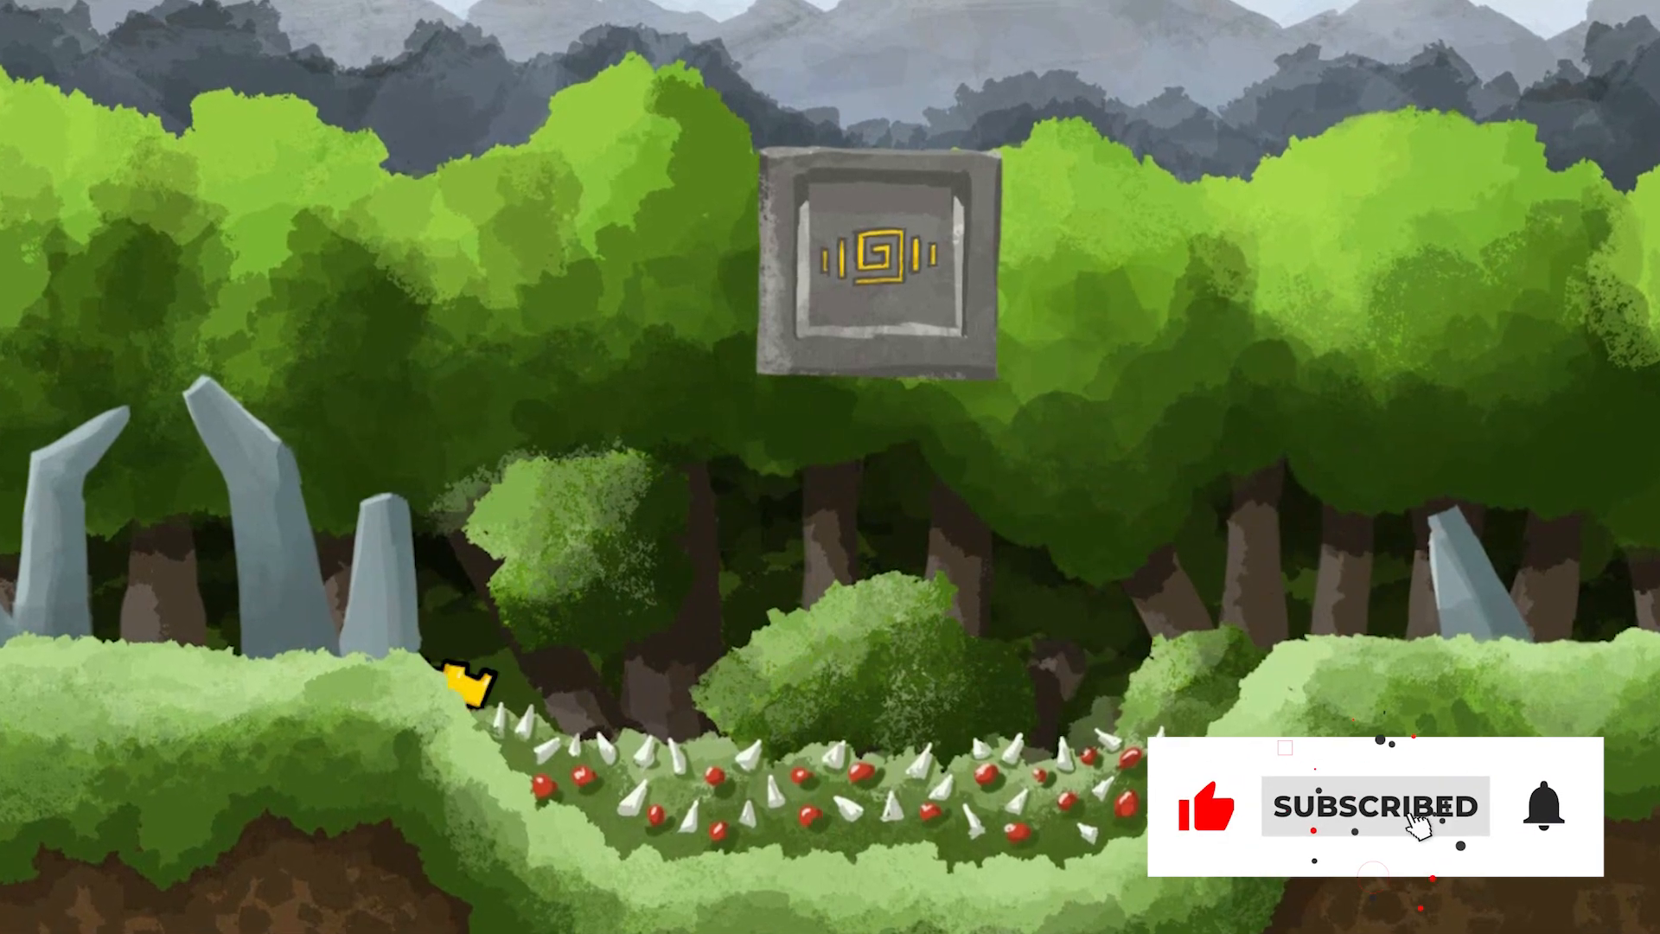